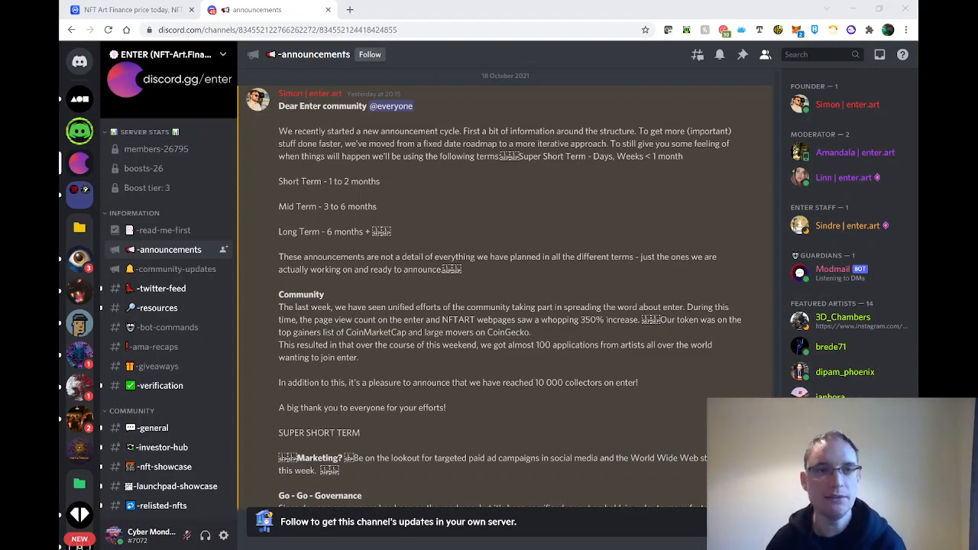
# - Switch to the CoinMarketCap NFT Art Finance price page
pyautogui.click(122, 9)
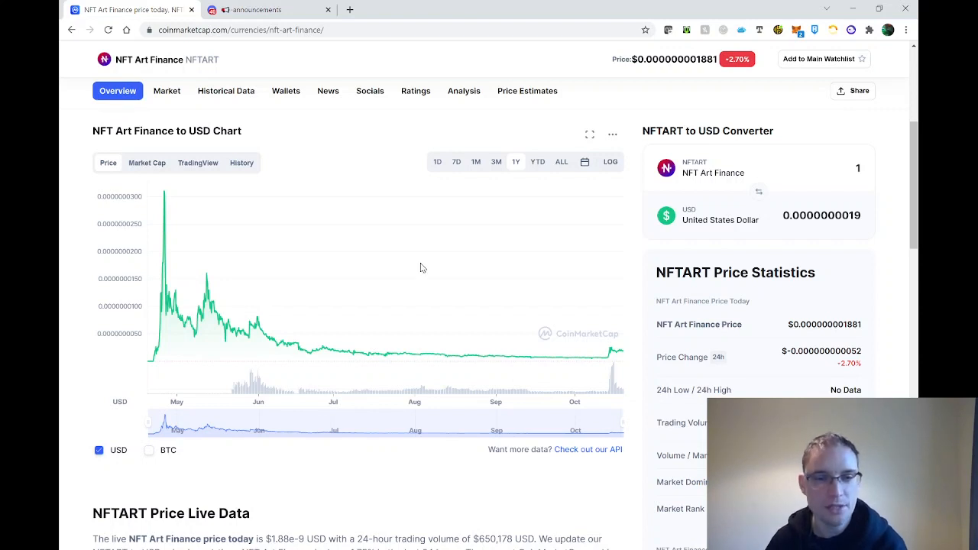
pyautogui.moveTo(324, 348)
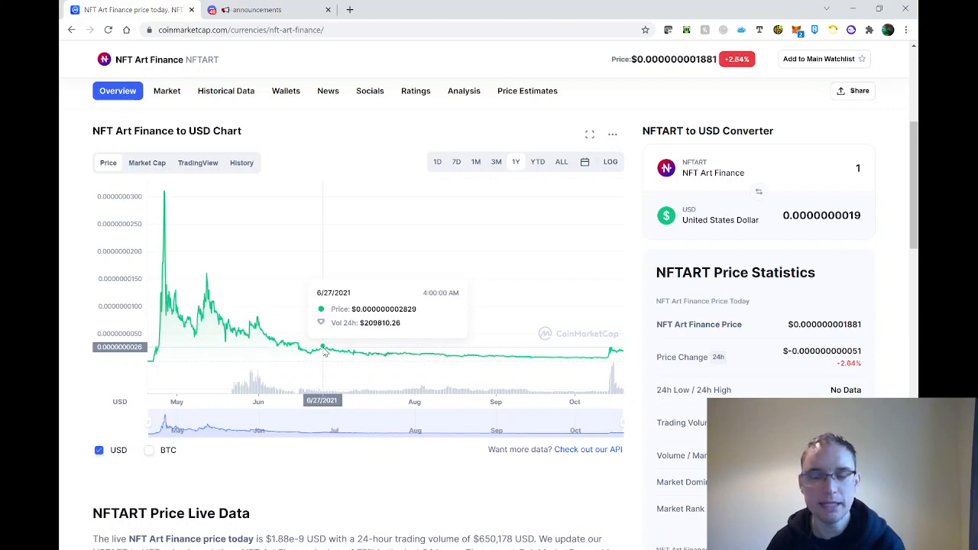
pyautogui.moveTo(587, 345)
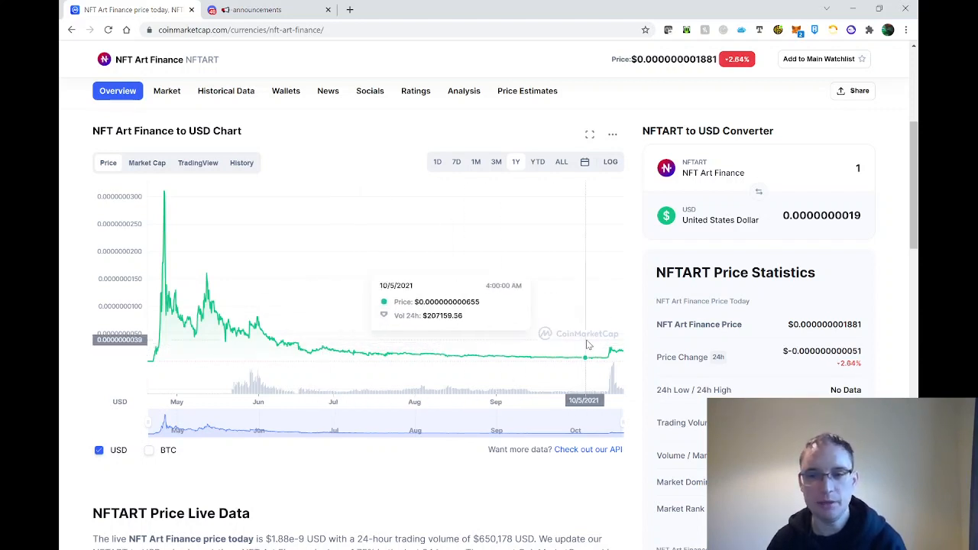
pyautogui.moveTo(611, 352)
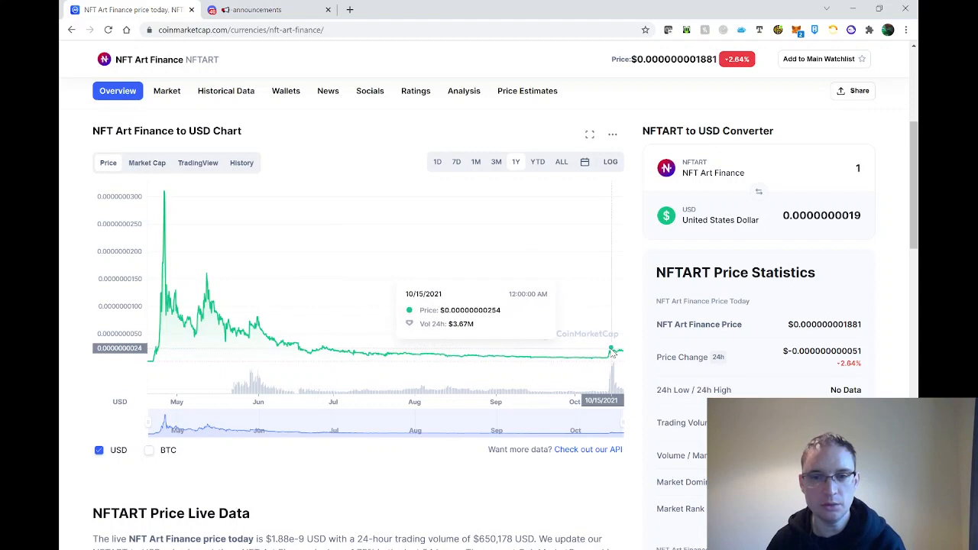
pyautogui.moveTo(202, 336)
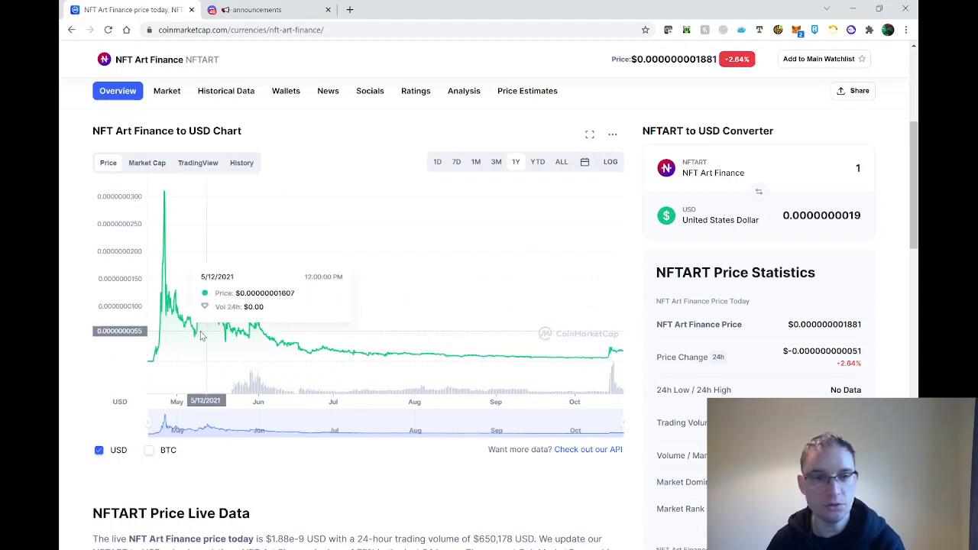
pyautogui.moveTo(319, 353)
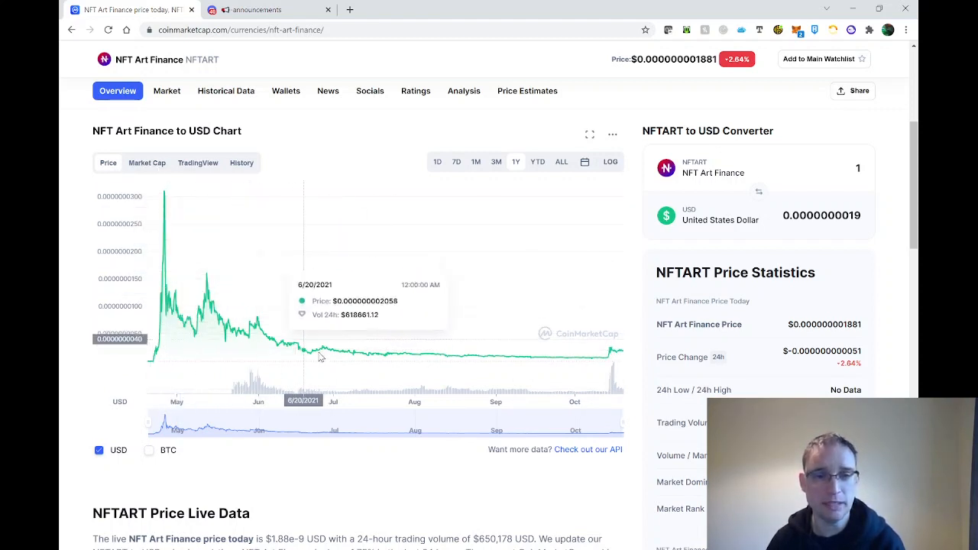
pyautogui.moveTo(615, 350)
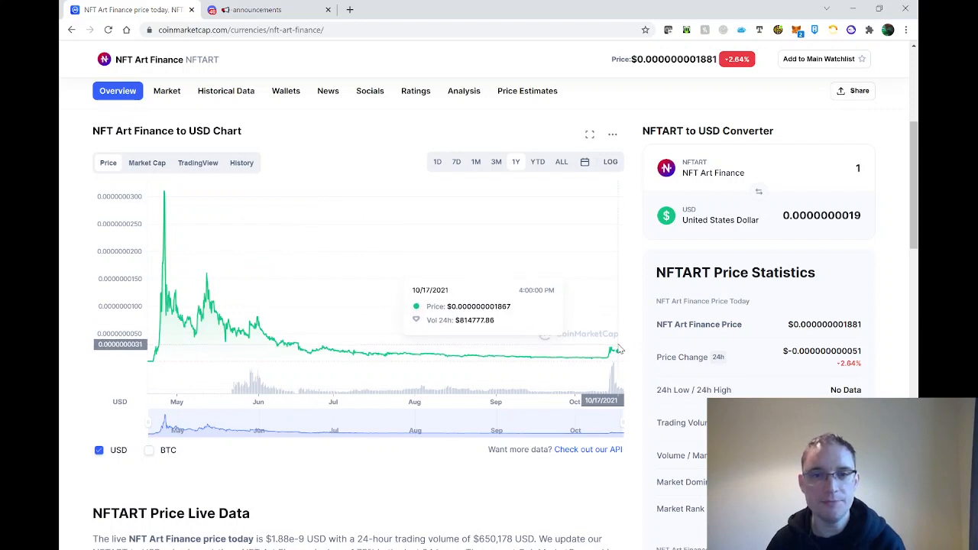
pyautogui.moveTo(583, 359)
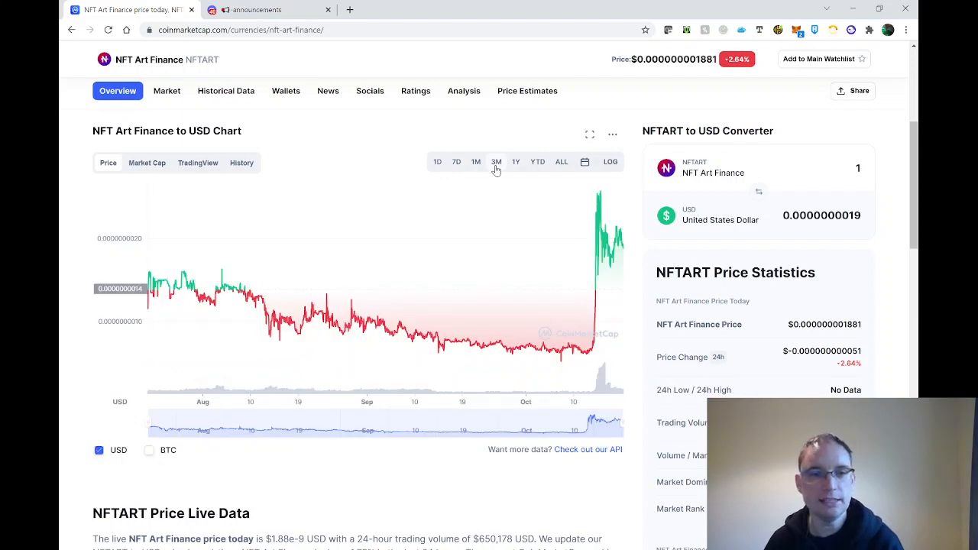
pyautogui.moveTo(591, 304)
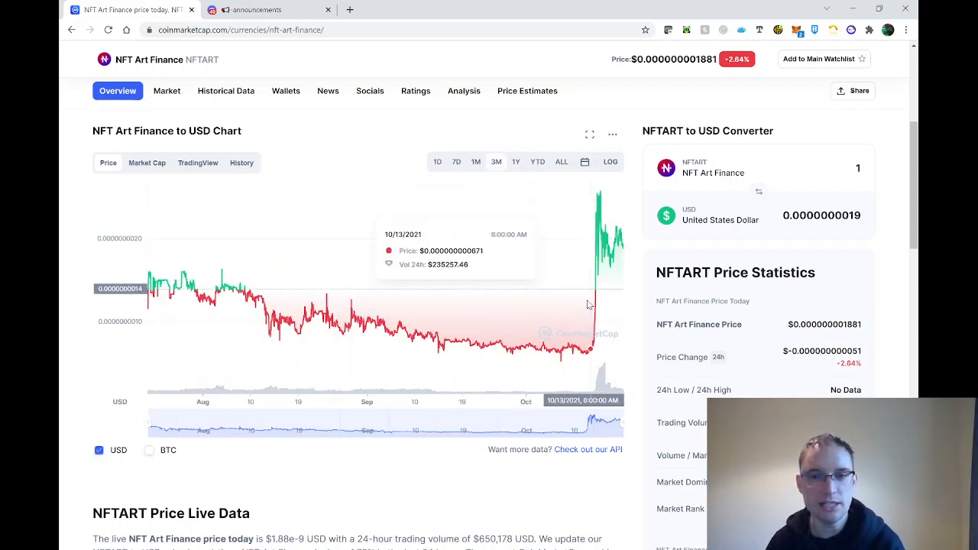
pyautogui.moveTo(505, 253)
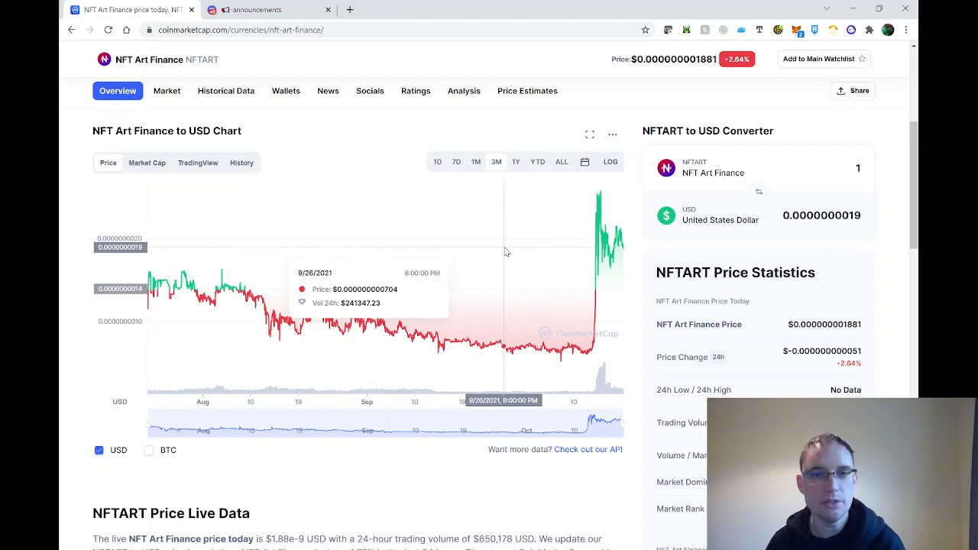
# - Narrow the NFTART price chart to 1M, then to the 7D range
pyautogui.click(477, 162)
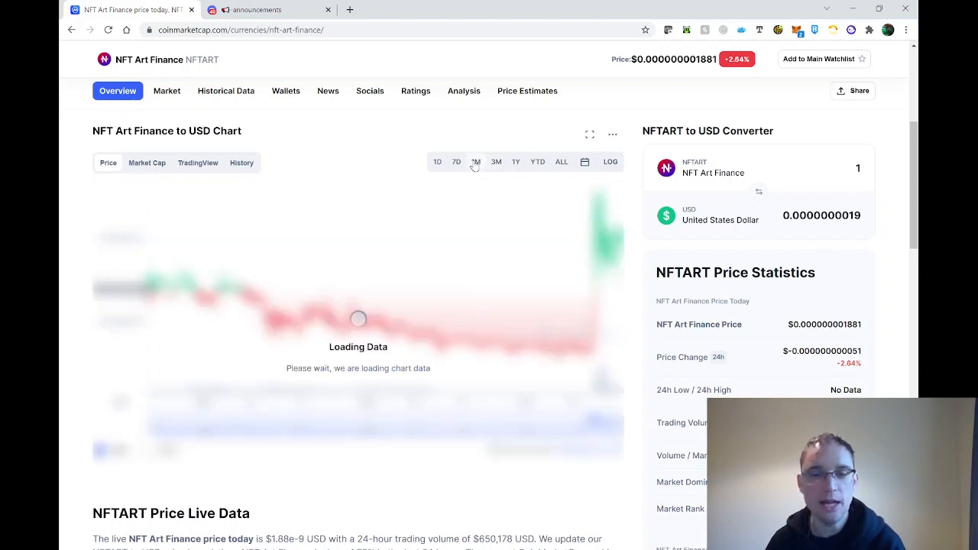
pyautogui.click(477, 162)
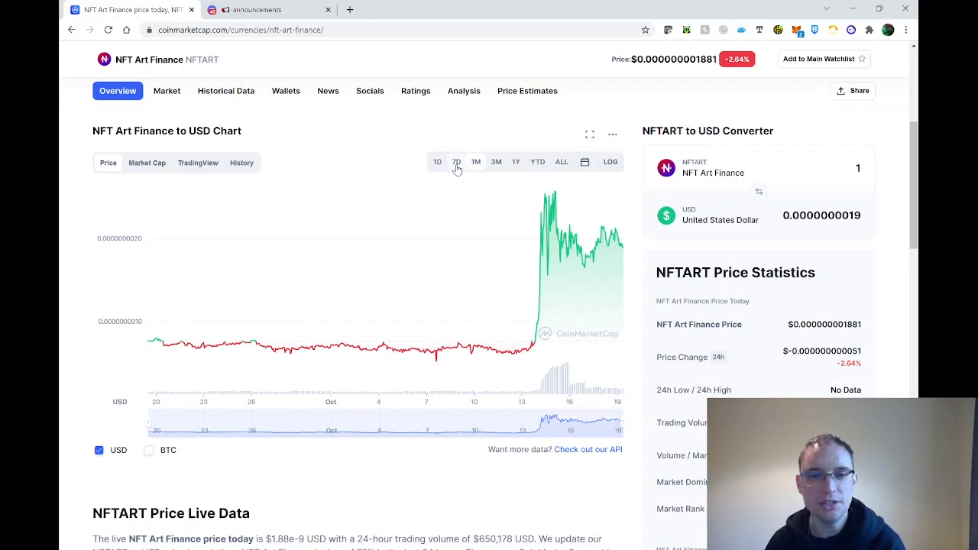
pyautogui.click(456, 162)
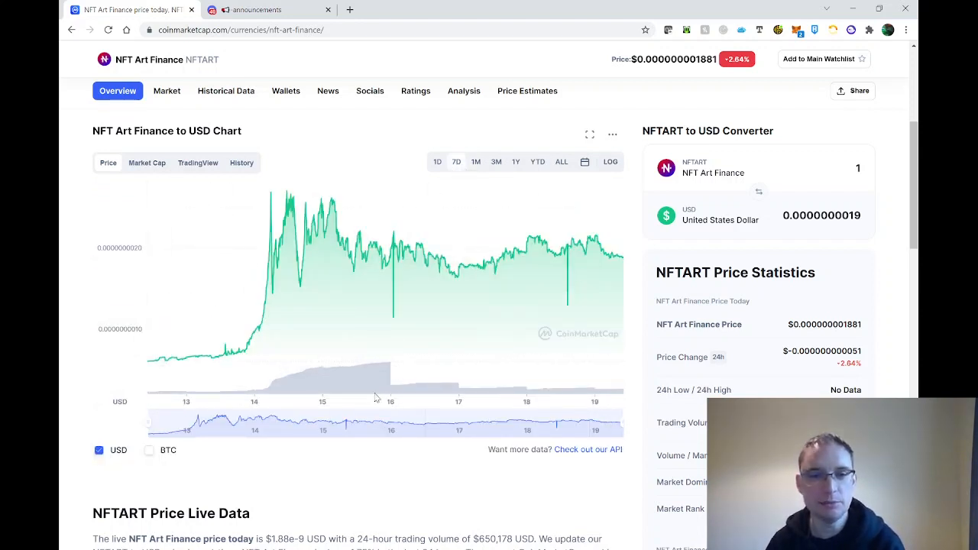
pyautogui.moveTo(535, 480)
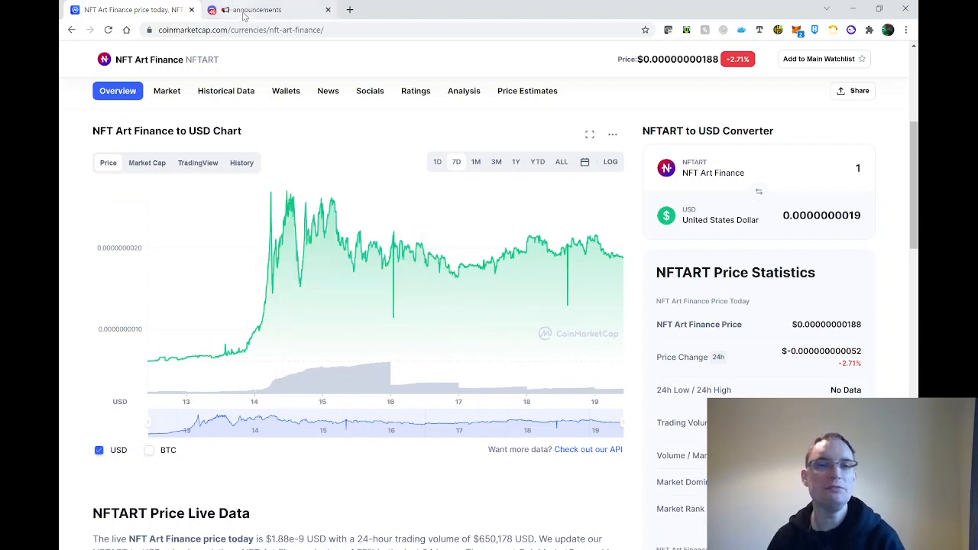
pyautogui.moveTo(267, 9)
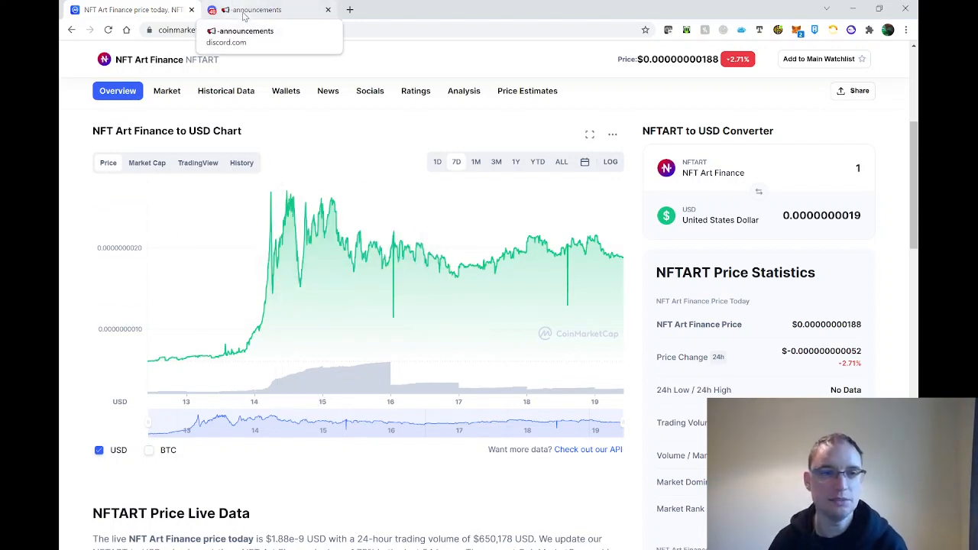
# - Return to Enter's #announcements and scroll through the 18 October governance update
pyautogui.click(268, 10)
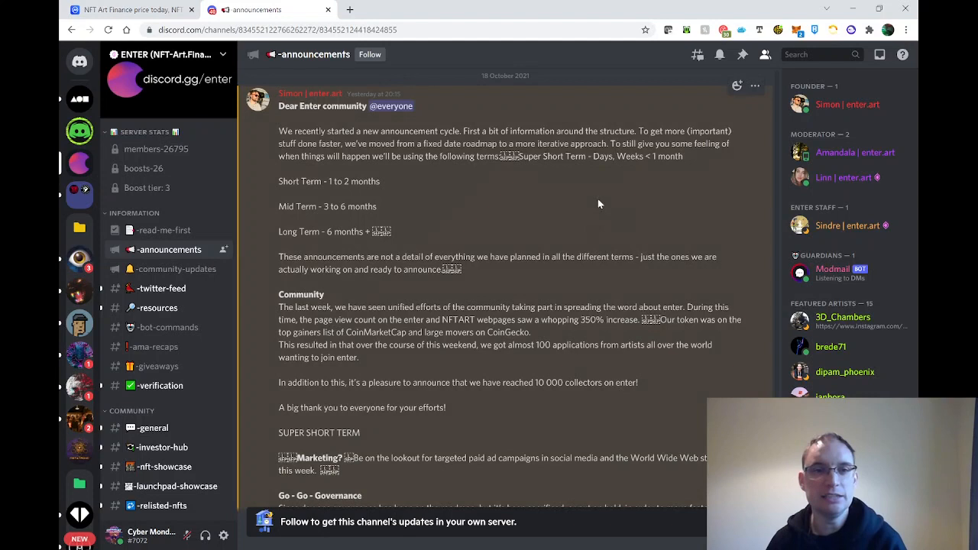
pyautogui.moveTo(543, 101)
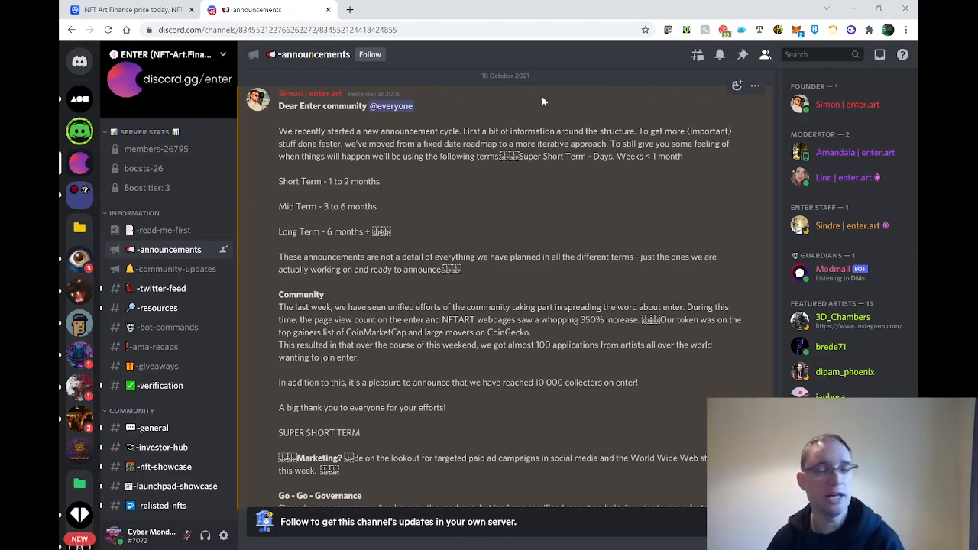
pyautogui.scroll(-3)
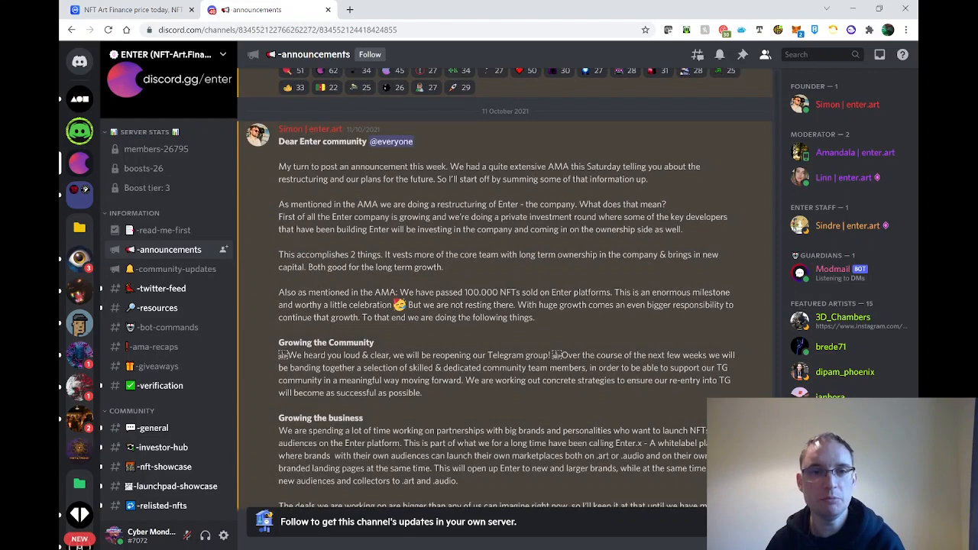
pyautogui.scroll(-3)
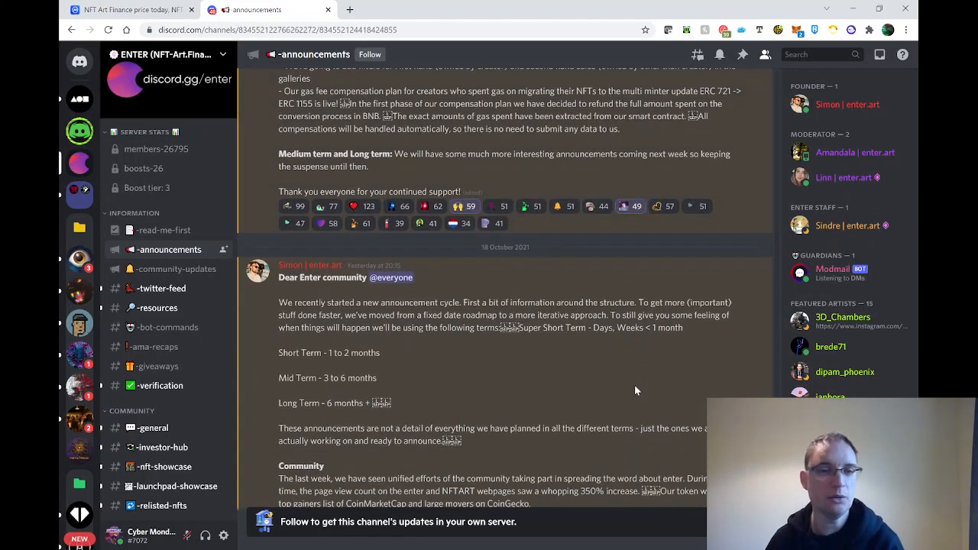
pyautogui.scroll(-3)
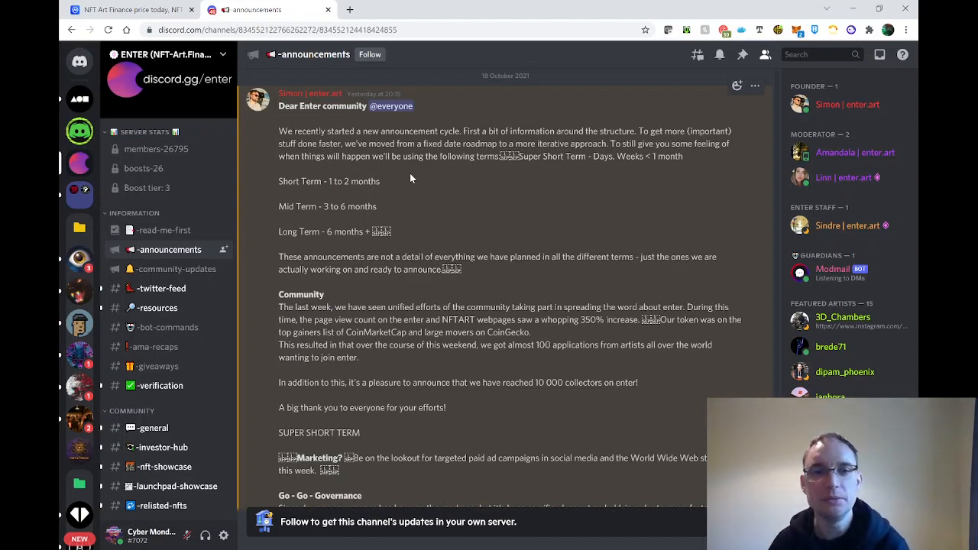
pyautogui.scroll(-3)
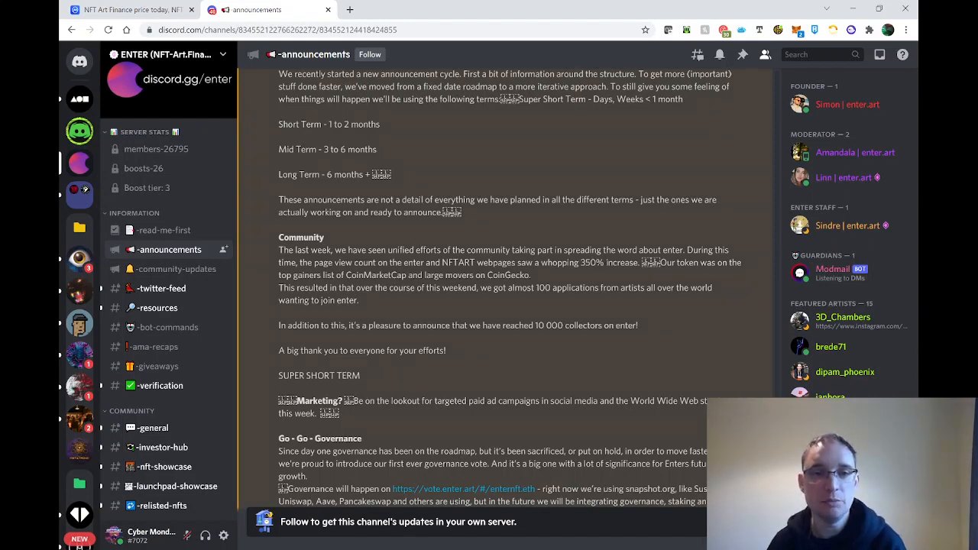
pyautogui.scroll(-3)
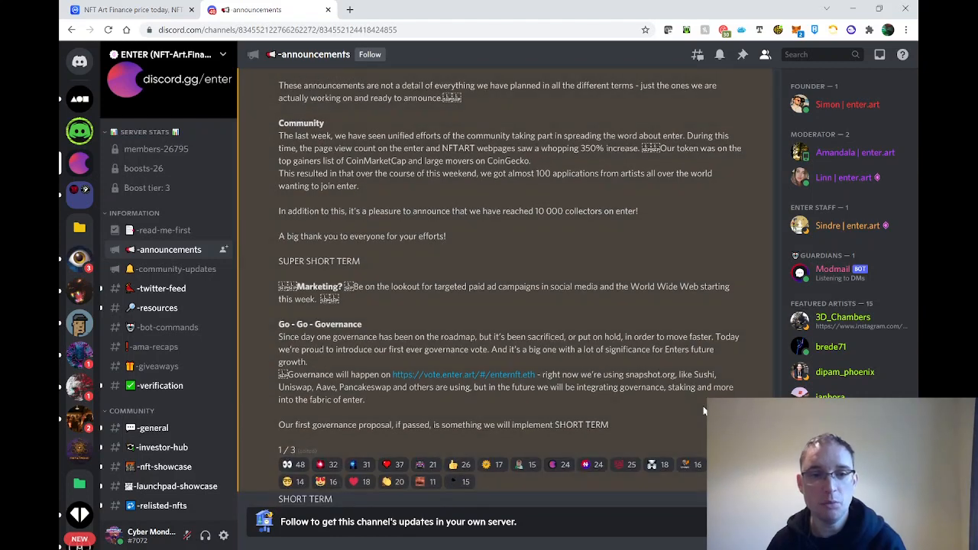
pyautogui.scroll(-3)
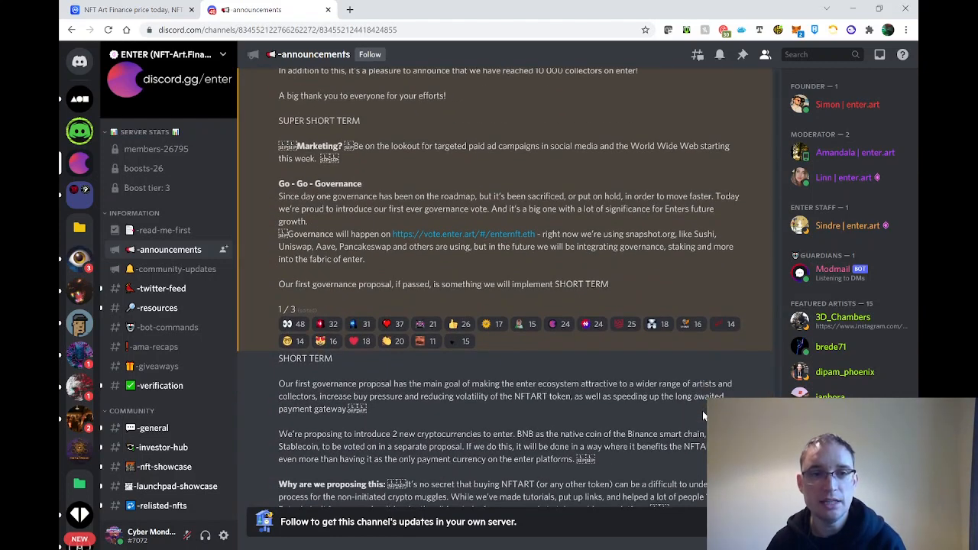
pyautogui.scroll(-3)
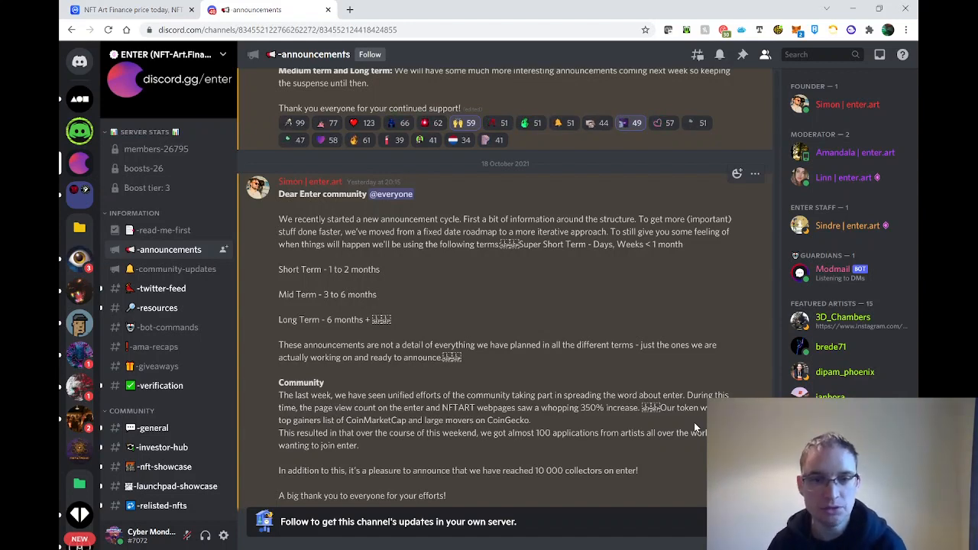
pyautogui.scroll(-3)
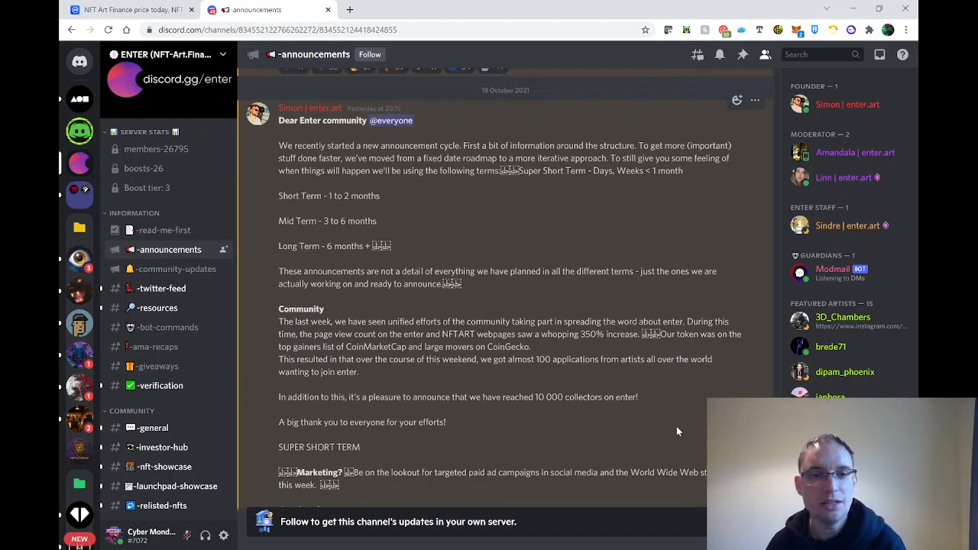
pyautogui.scroll(-3)
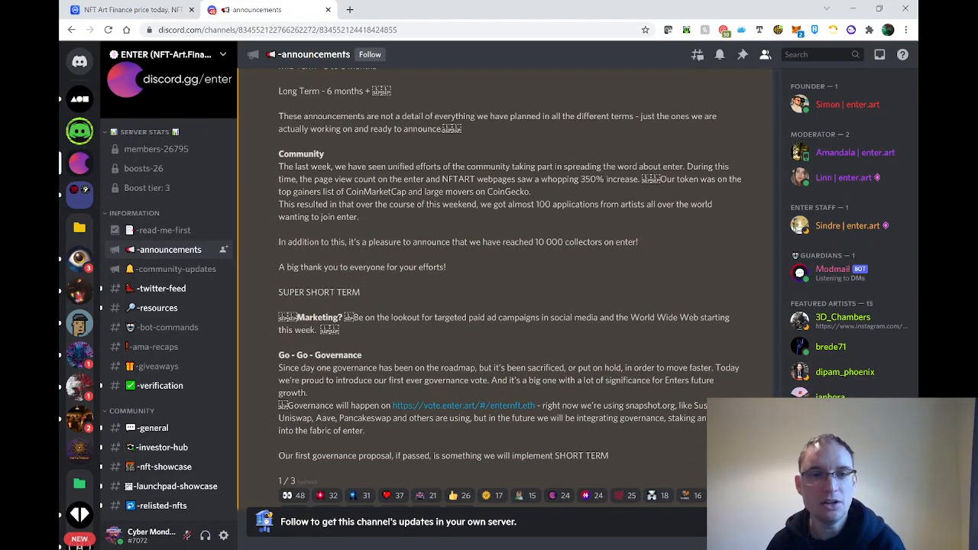
pyautogui.scroll(-3)
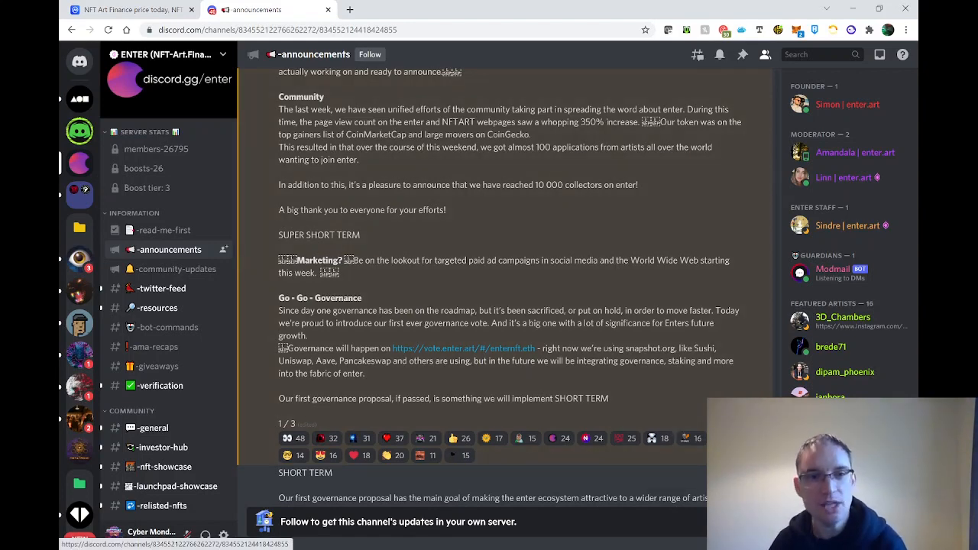
pyautogui.scroll(-3)
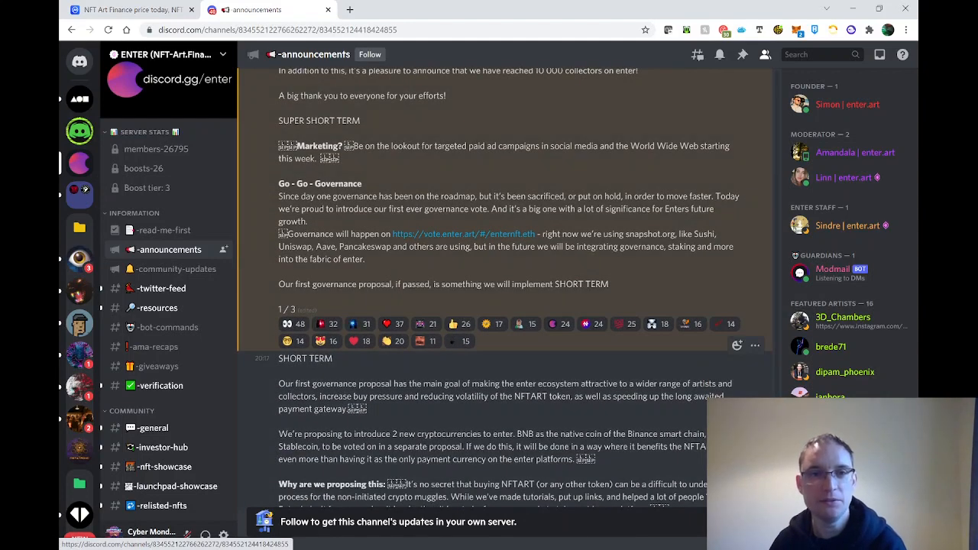
pyautogui.scroll(-3)
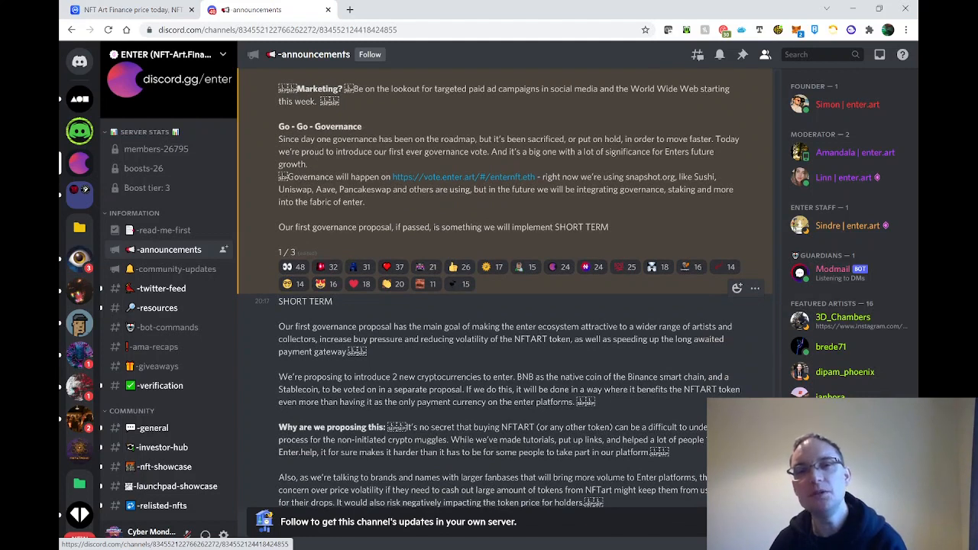
pyautogui.moveTo(398, 114)
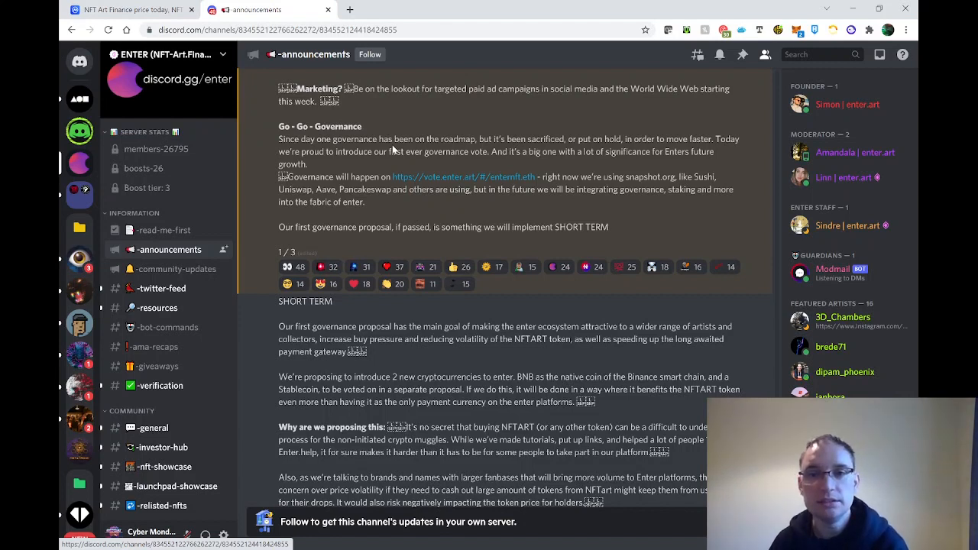
pyautogui.moveTo(391, 171)
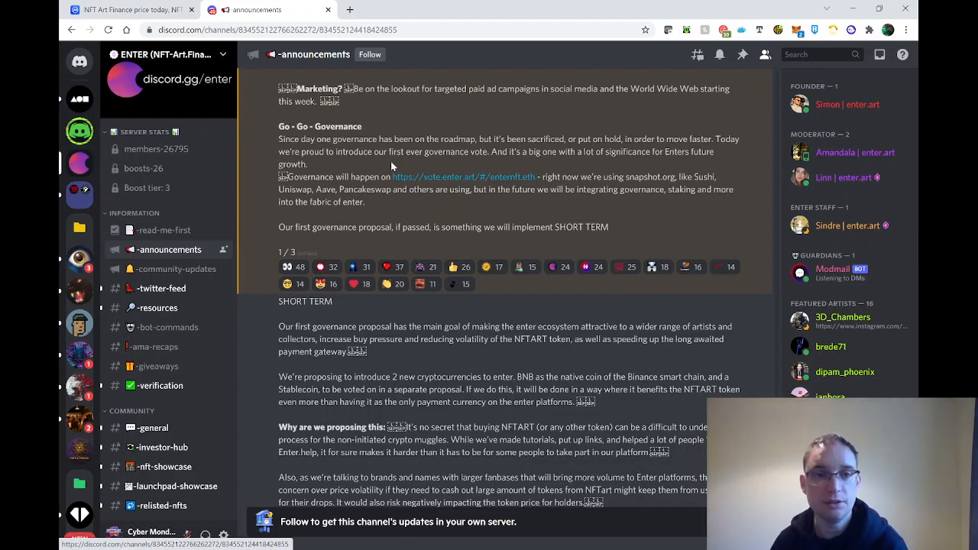
pyautogui.moveTo(453, 186)
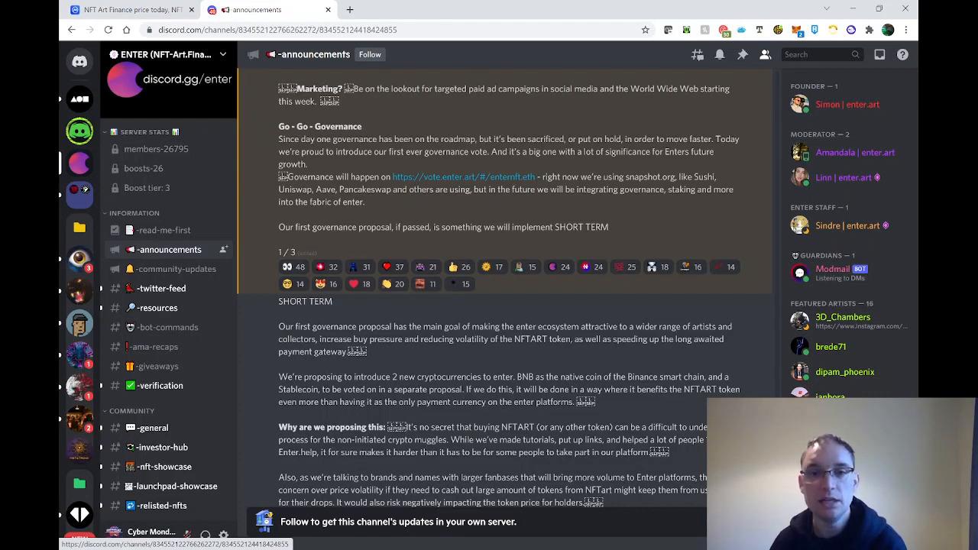
# - Open vote.enter.art in a new tab and review the additional currencies proposal
pyautogui.rightClick(463, 178)
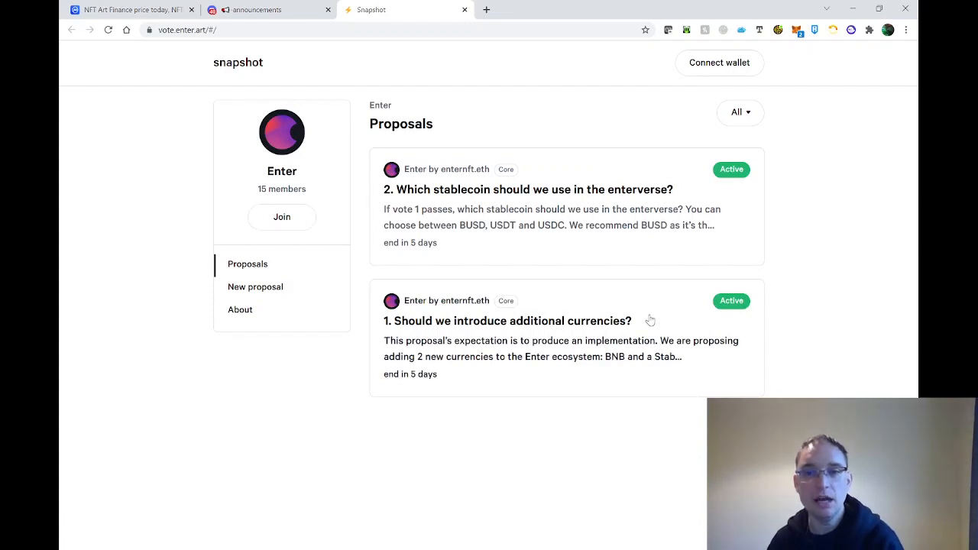
pyautogui.moveTo(525, 190)
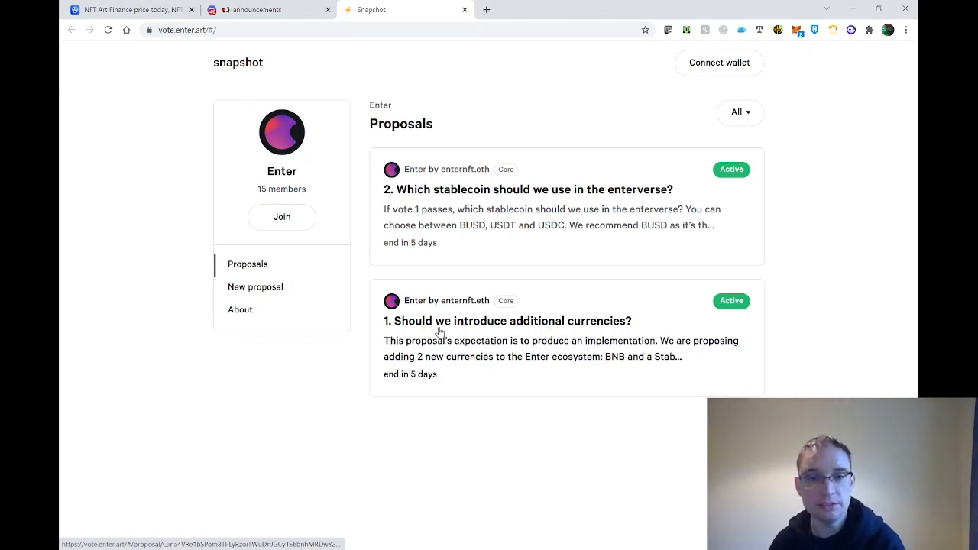
pyautogui.click(508, 321)
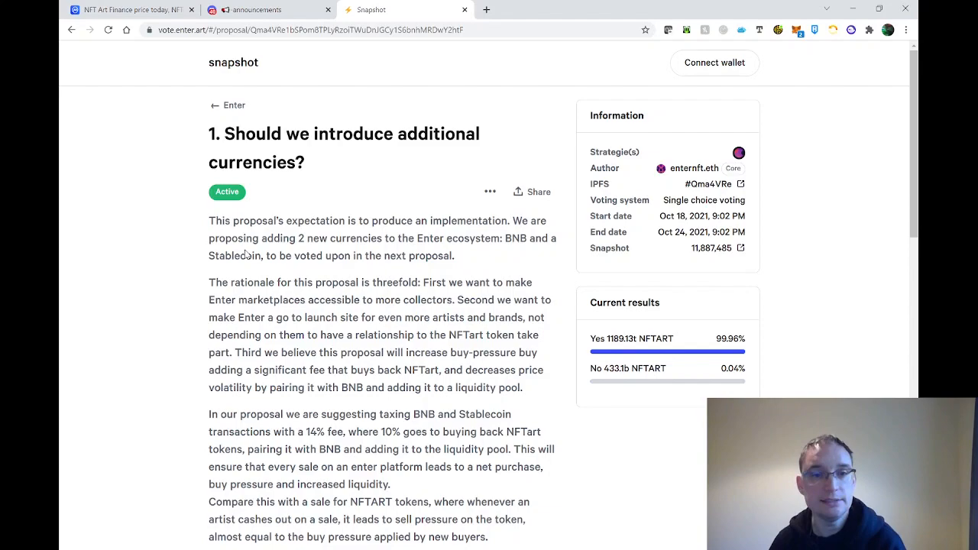
pyautogui.scroll(-3)
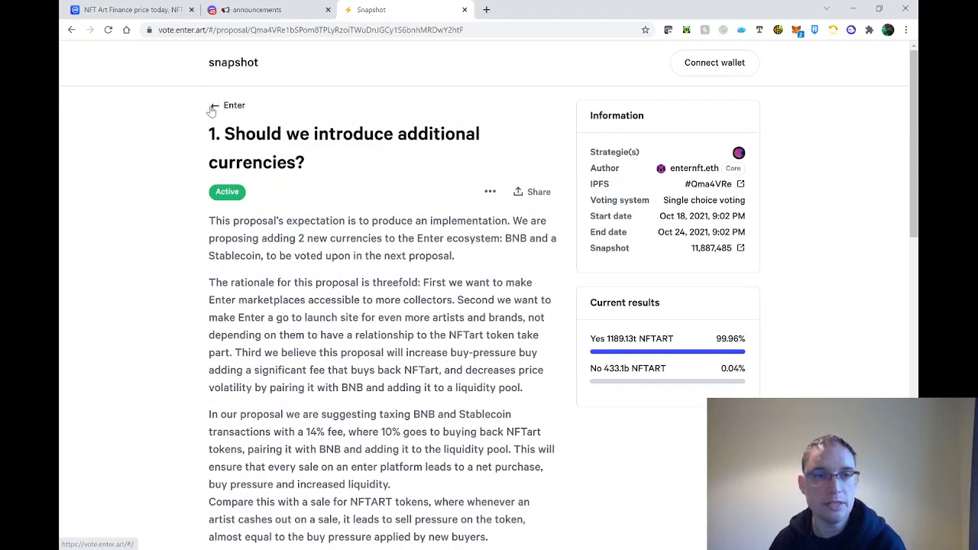
pyautogui.click(234, 104)
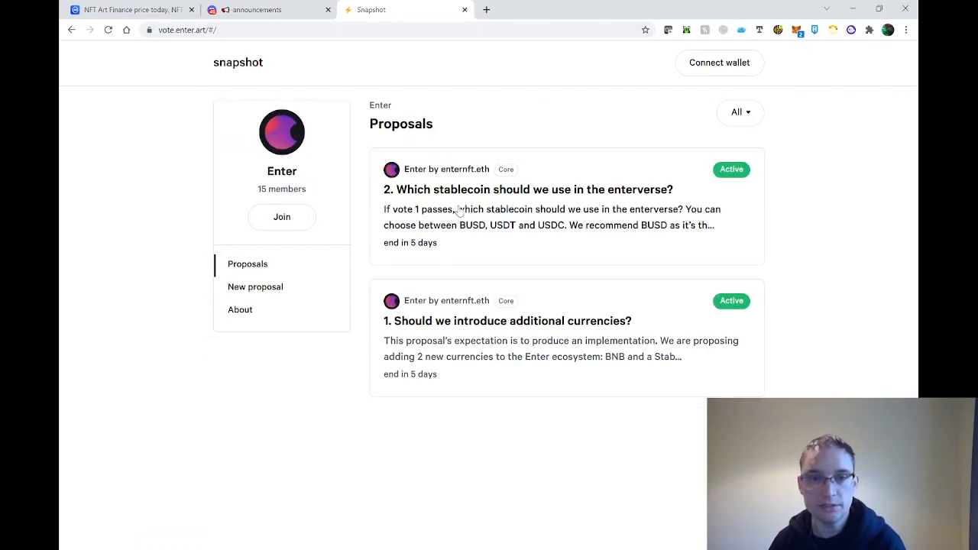
# - Review the stablecoin choice proposal, then reopen the additional currencies proposal
pyautogui.click(528, 190)
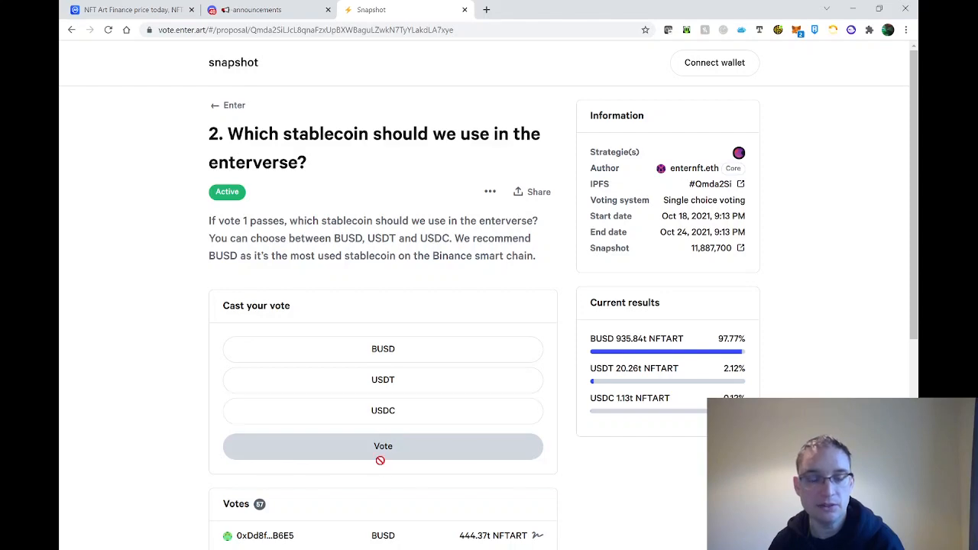
pyautogui.scroll(-3)
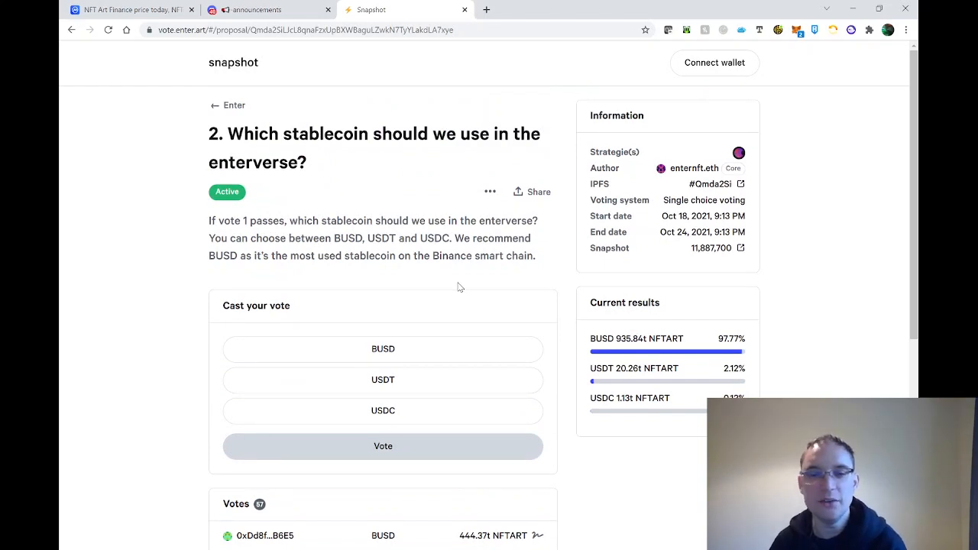
pyautogui.moveTo(711, 352)
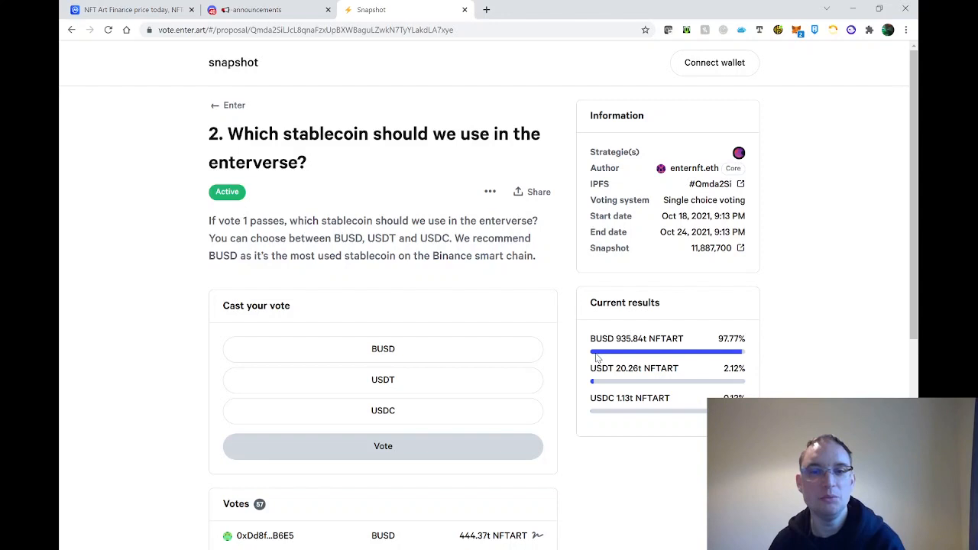
pyautogui.moveTo(361, 147)
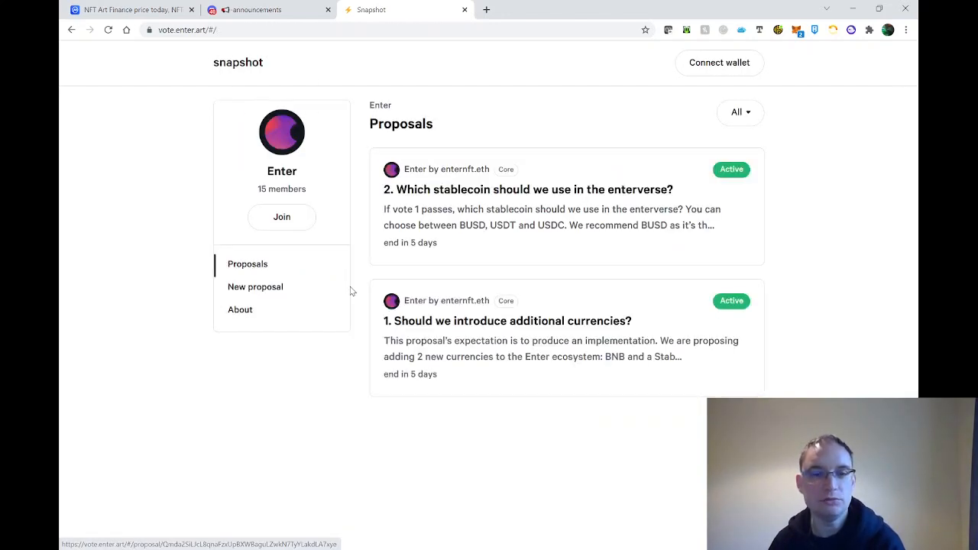
pyautogui.click(508, 321)
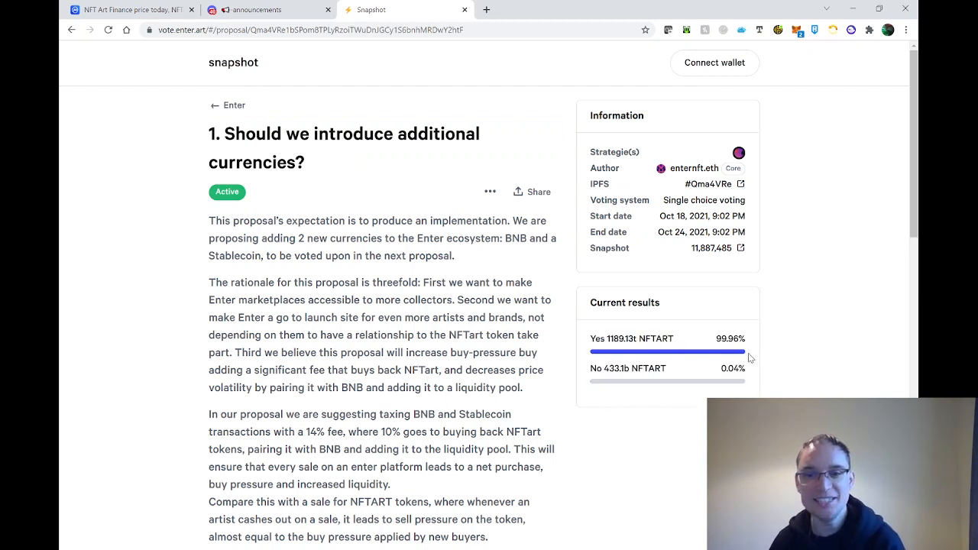
pyautogui.moveTo(260, 102)
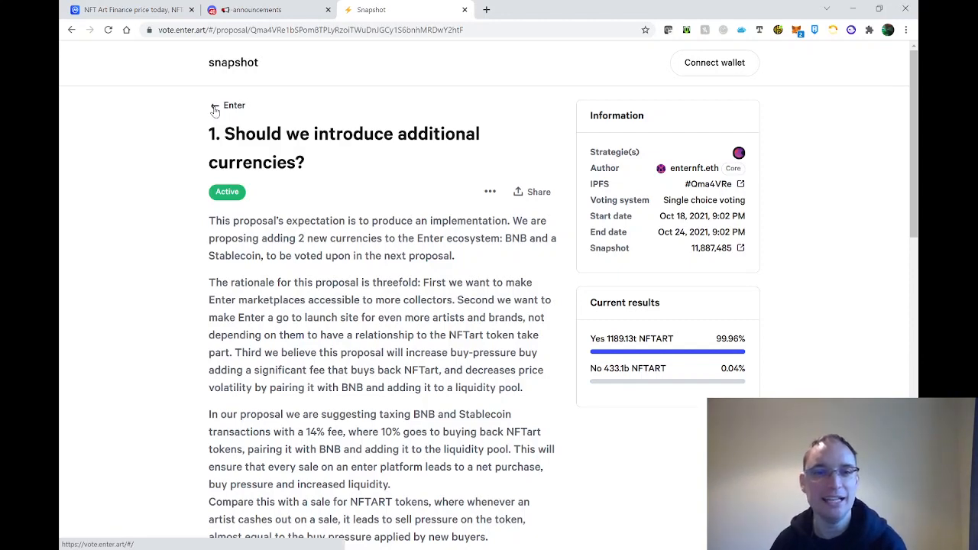
# - Return to the announcements and scroll through the SHORT TERM proposal to the MID TERM part
pyautogui.click(268, 9)
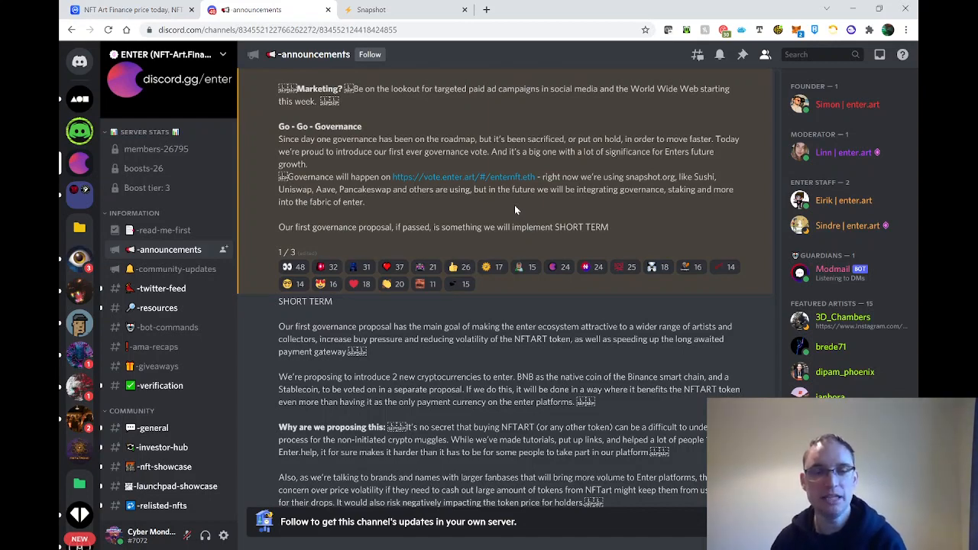
pyautogui.scroll(-3)
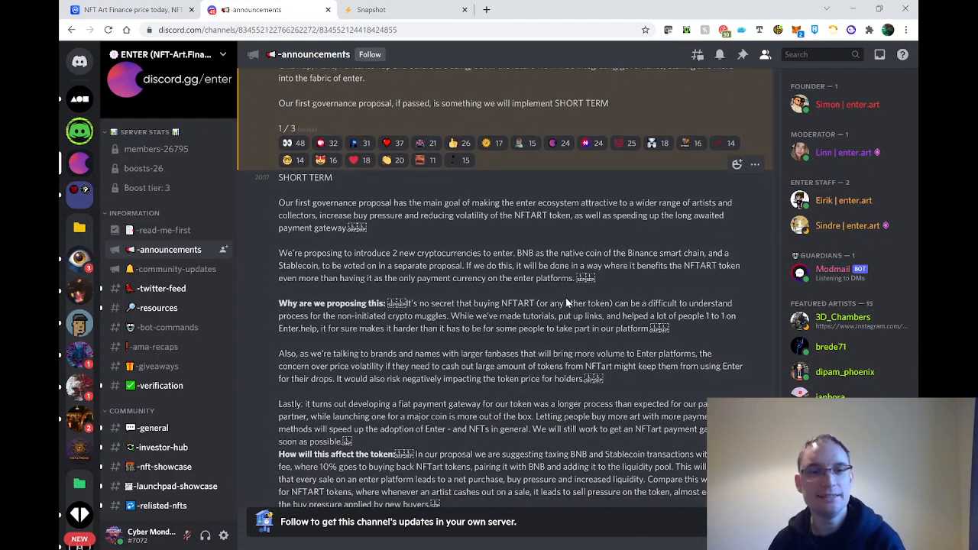
pyautogui.scroll(-3)
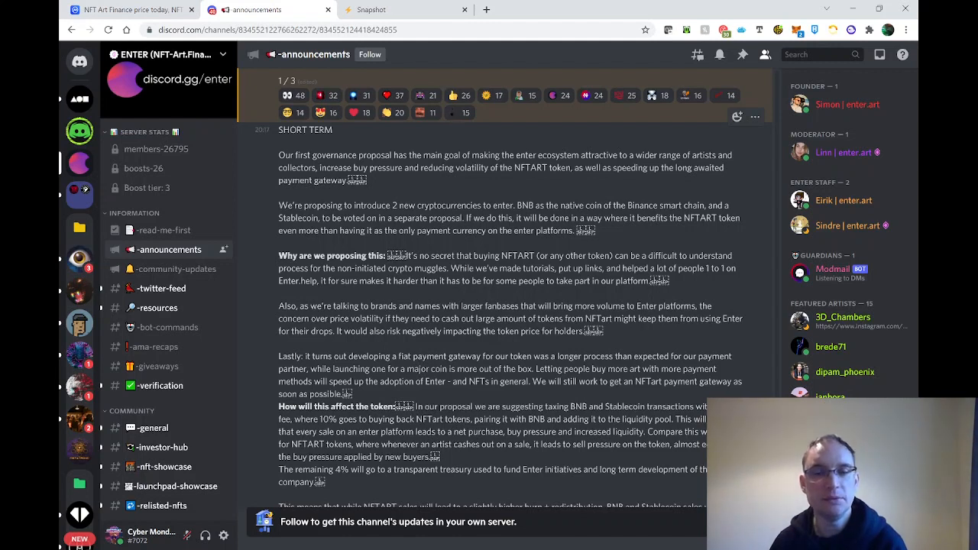
pyautogui.moveTo(416, 181)
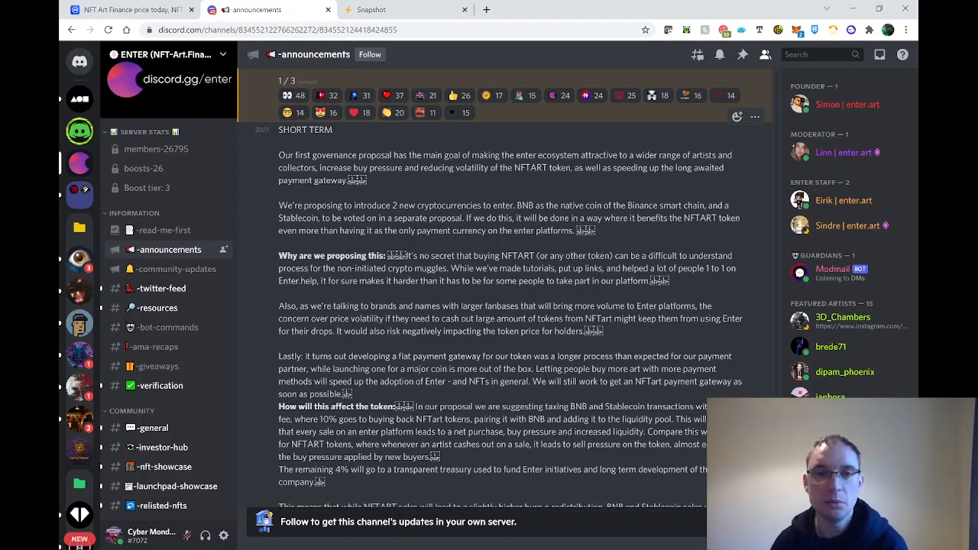
pyautogui.moveTo(612, 330)
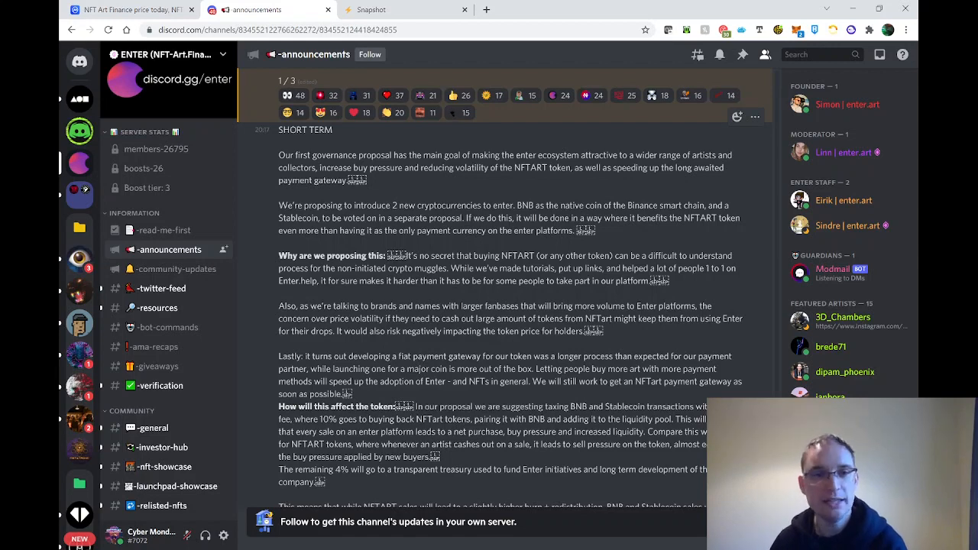
pyautogui.scroll(-3)
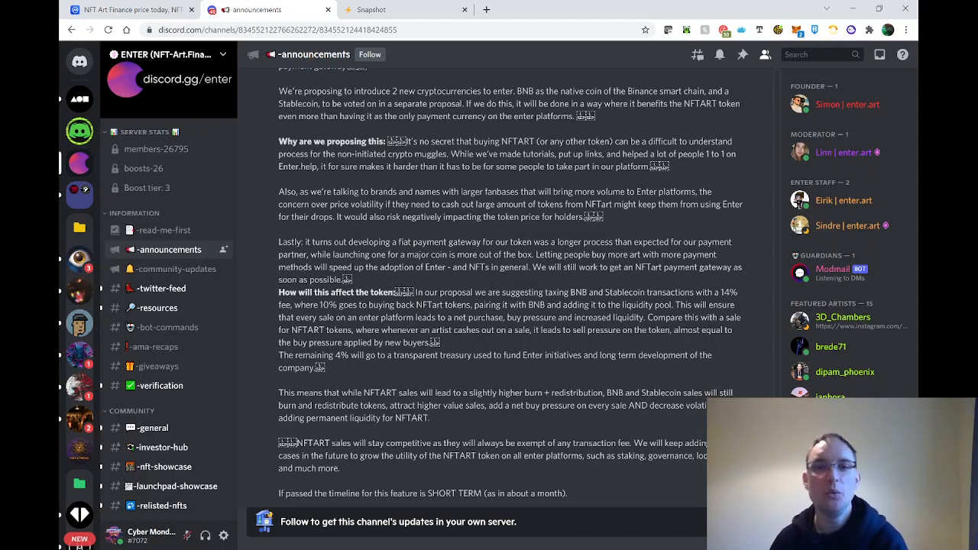
pyautogui.moveTo(657, 187)
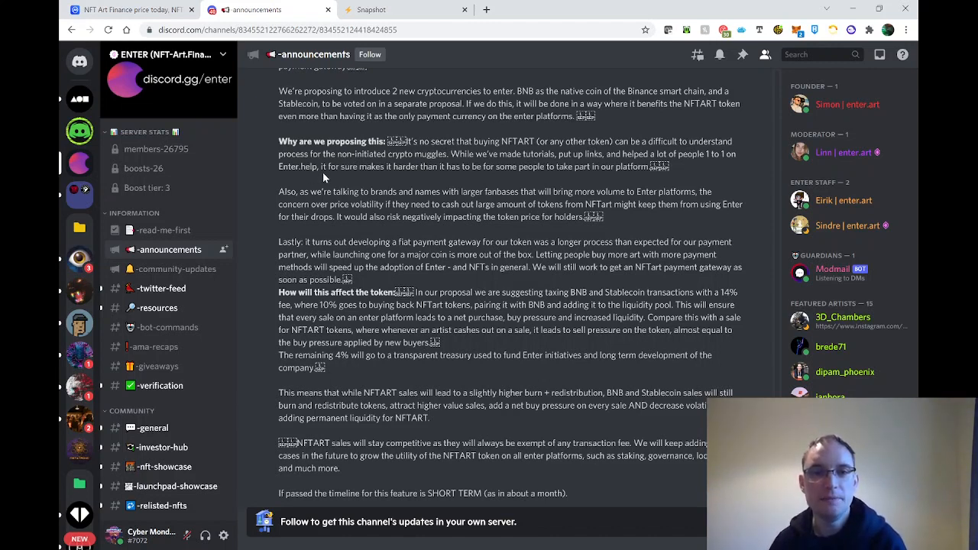
pyautogui.moveTo(499, 184)
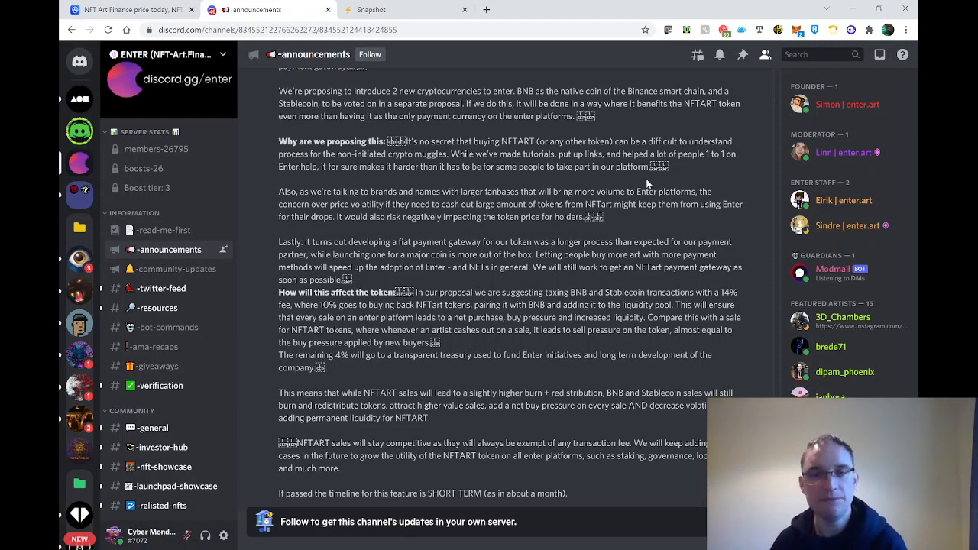
pyautogui.scroll(-3)
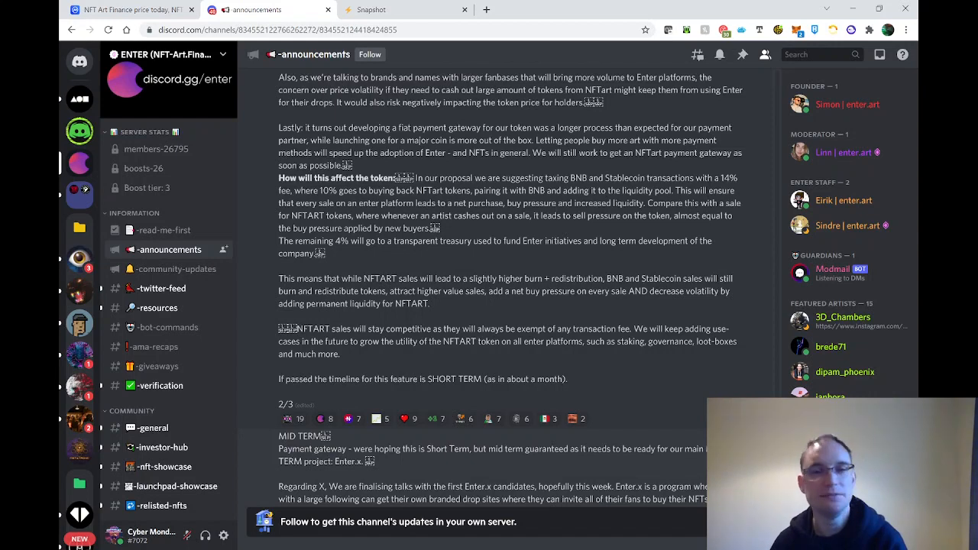
pyautogui.scroll(-3)
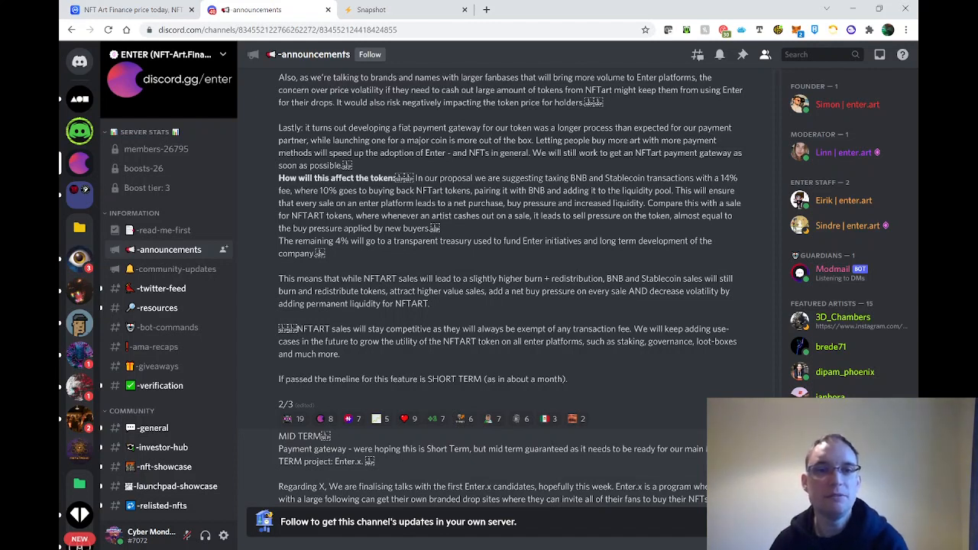
pyautogui.moveTo(532, 165)
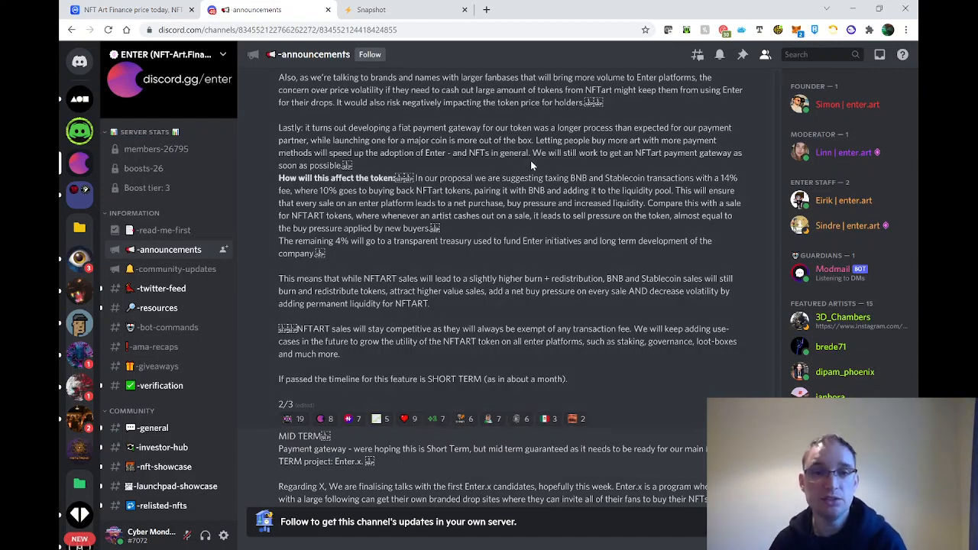
pyautogui.scroll(-3)
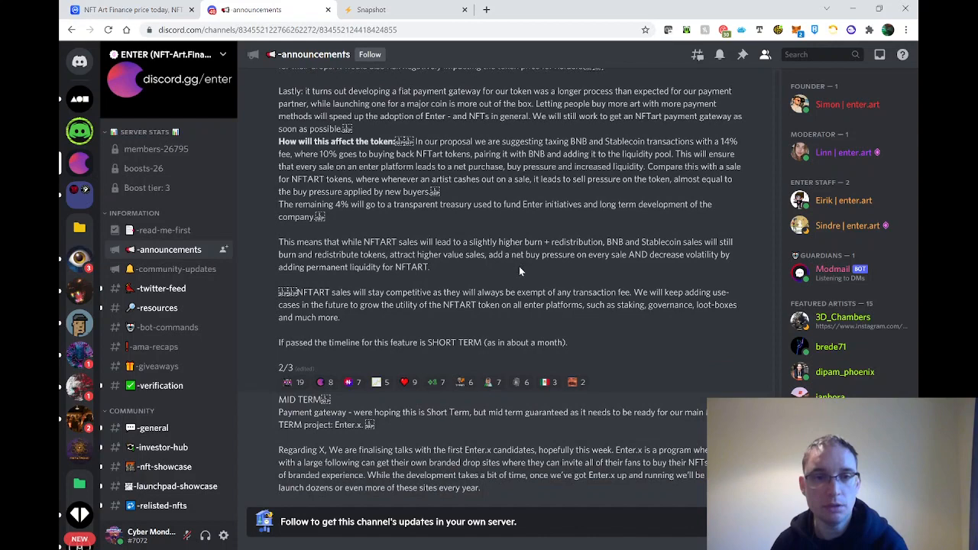
pyautogui.scroll(-3)
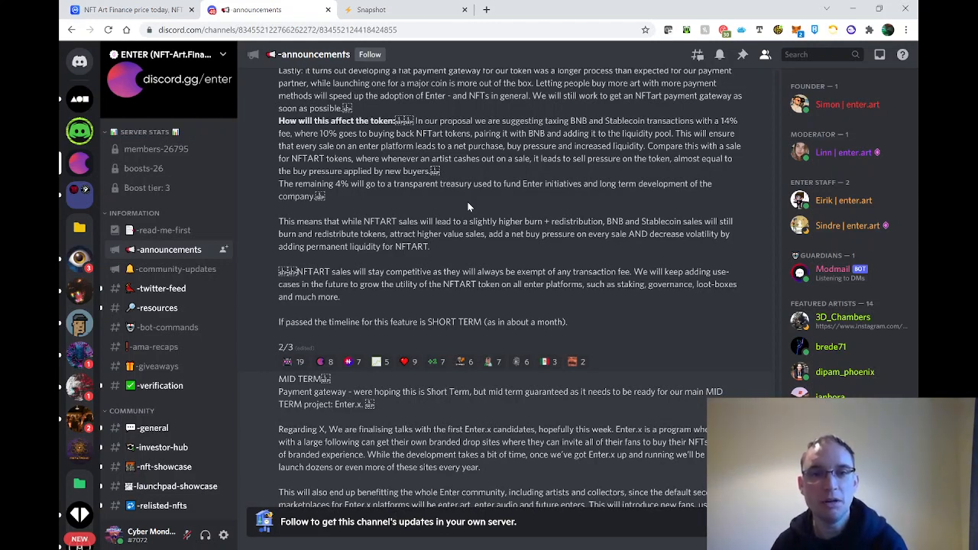
pyautogui.moveTo(375, 208)
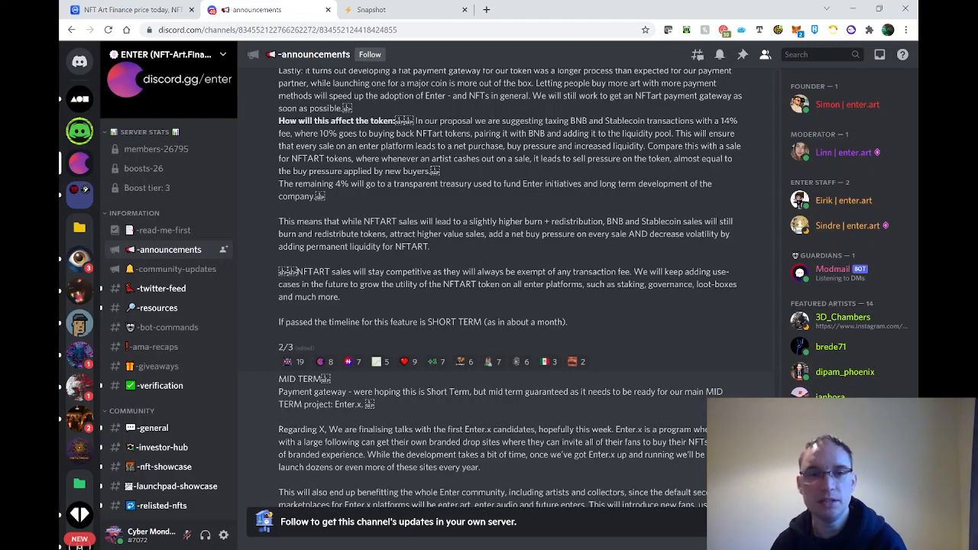
pyautogui.moveTo(370, 208)
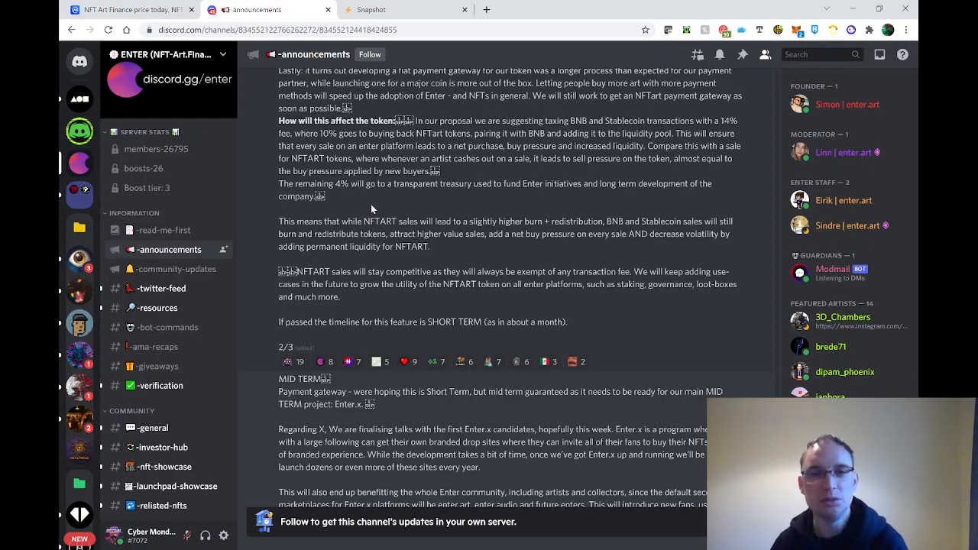
pyautogui.scroll(-3)
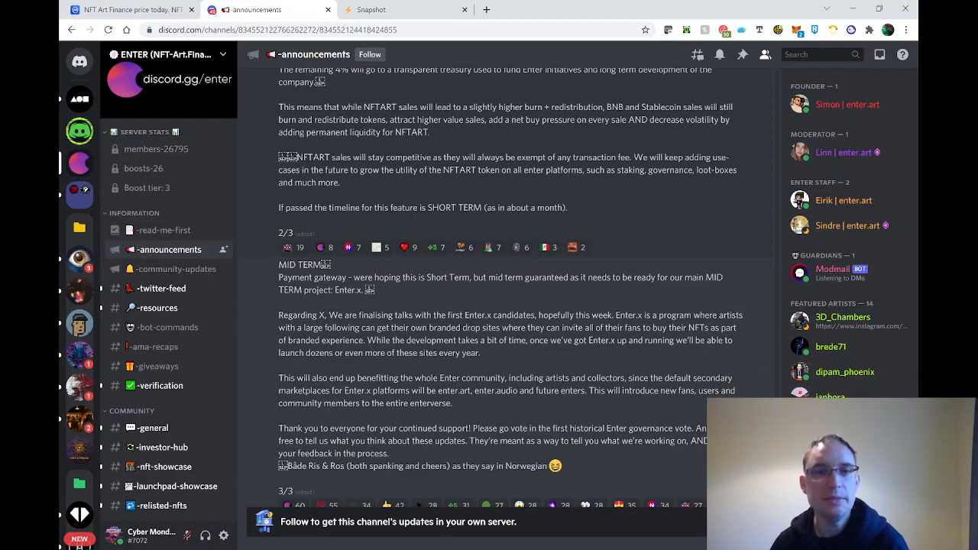
pyautogui.moveTo(458, 150)
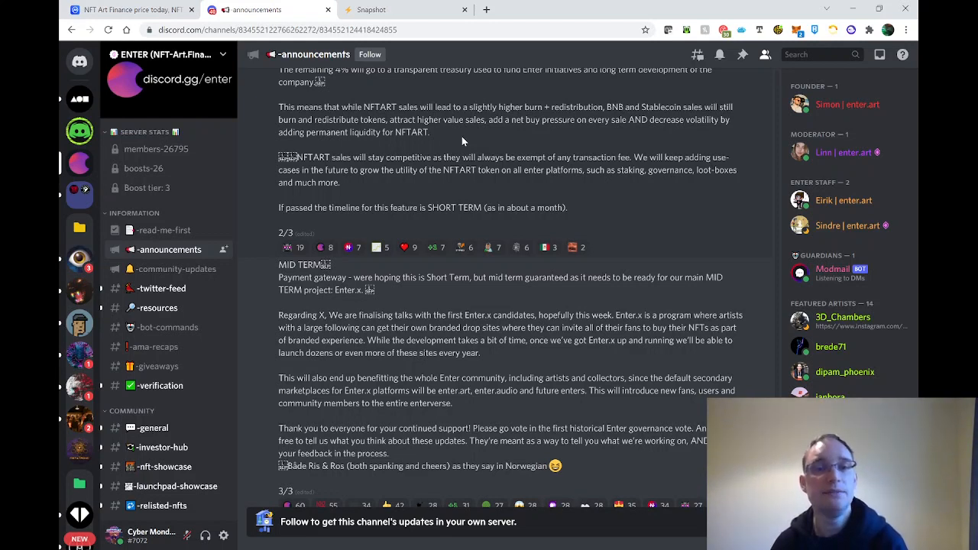
pyautogui.moveTo(440, 190)
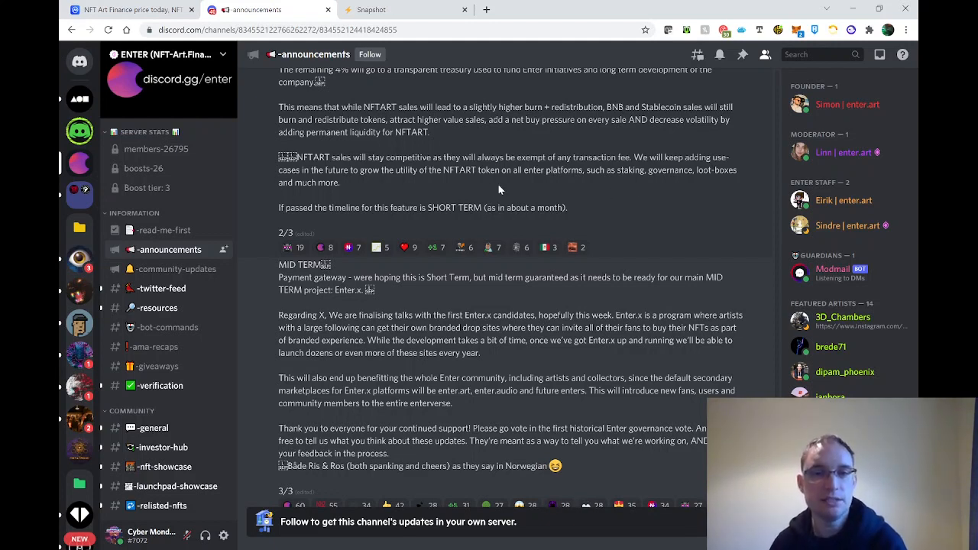
pyautogui.moveTo(606, 186)
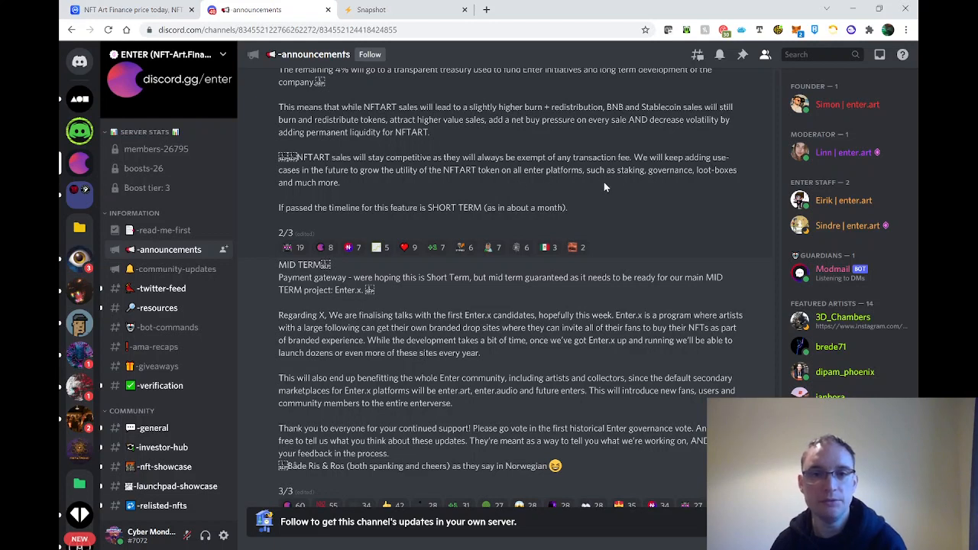
pyautogui.moveTo(717, 189)
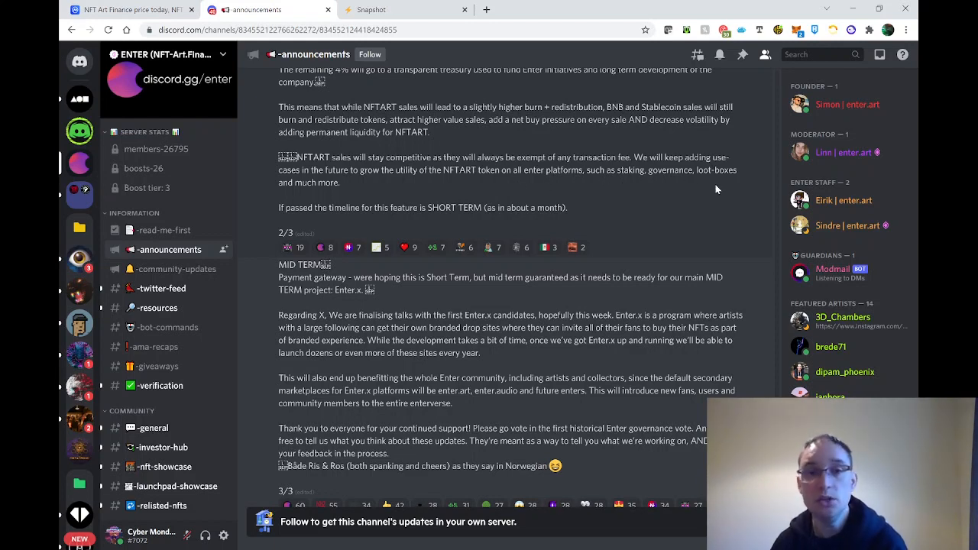
pyautogui.moveTo(709, 189)
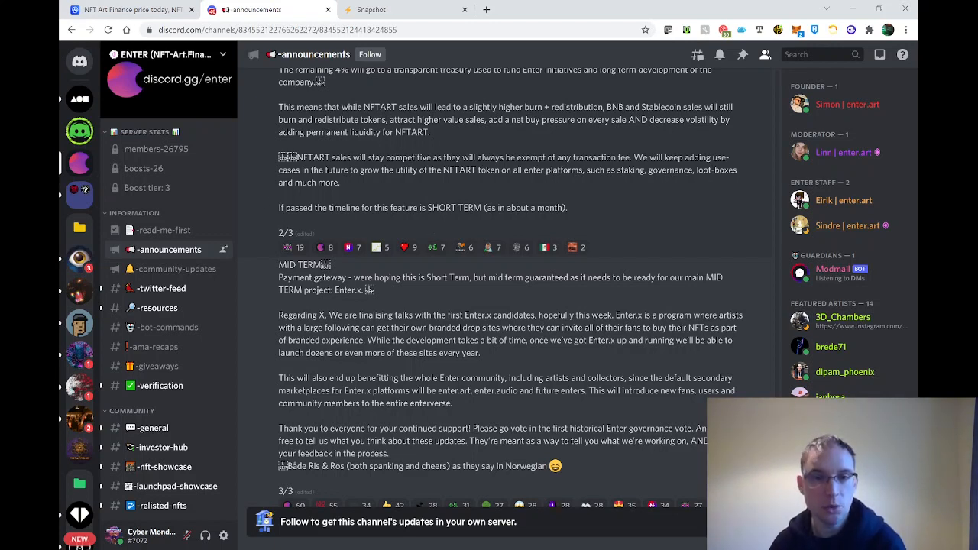
pyautogui.moveTo(661, 223)
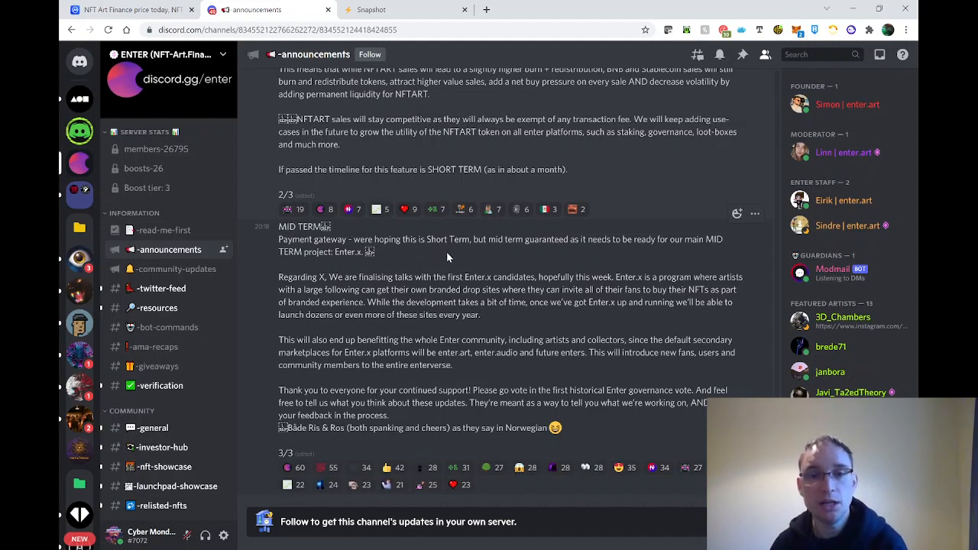
pyautogui.moveTo(594, 263)
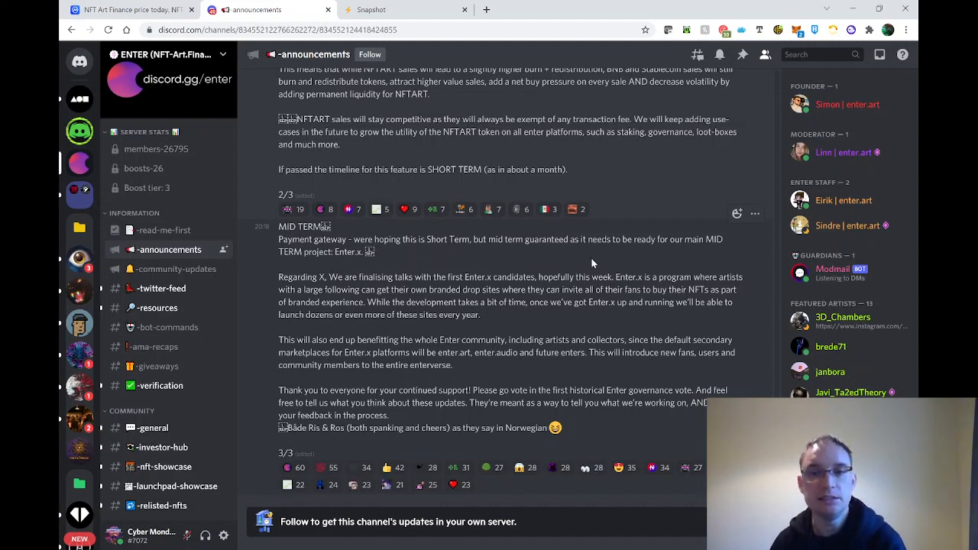
pyautogui.moveTo(290, 269)
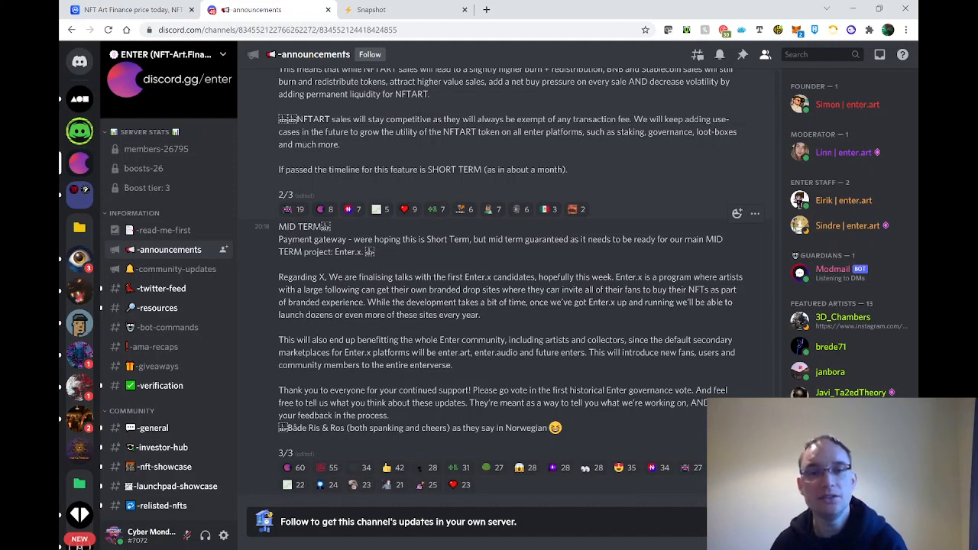
pyautogui.moveTo(691, 275)
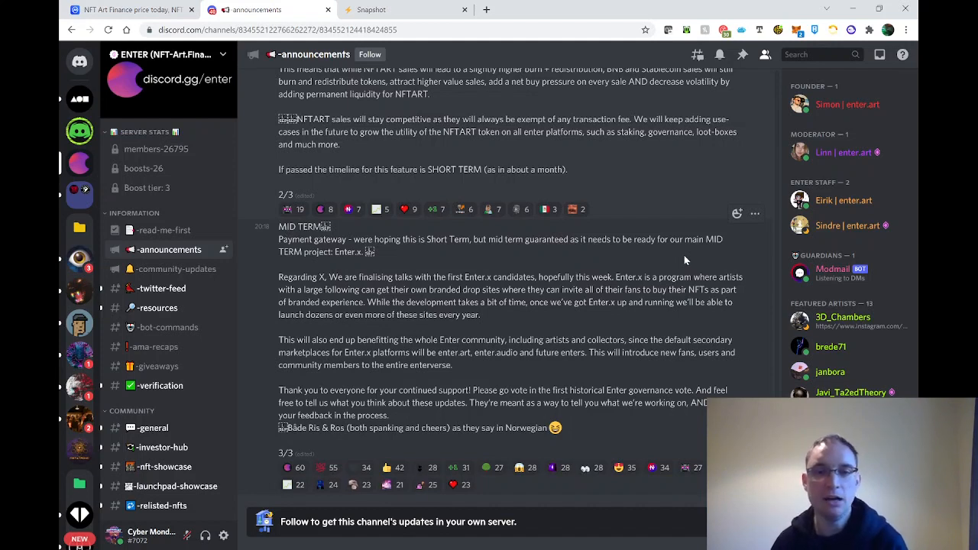
pyautogui.moveTo(728, 324)
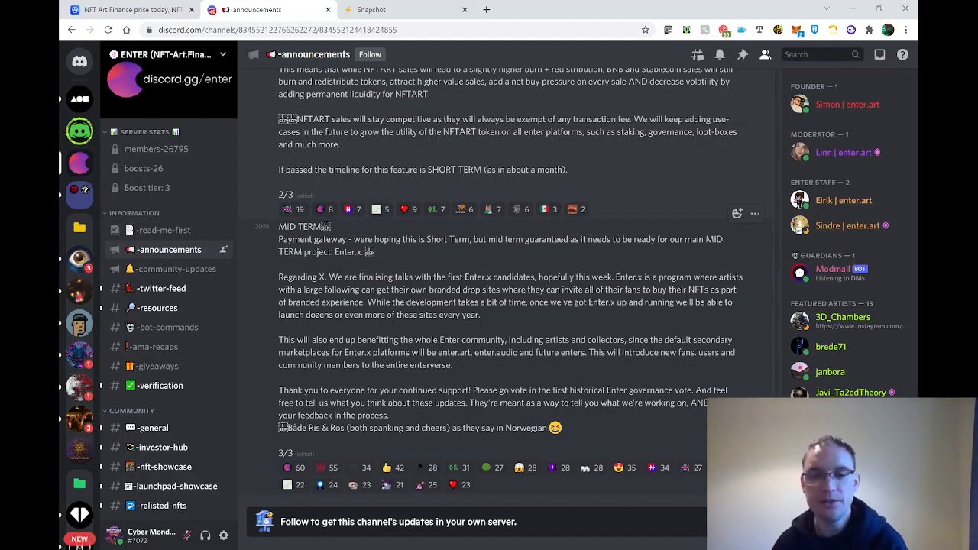
pyautogui.moveTo(587, 371)
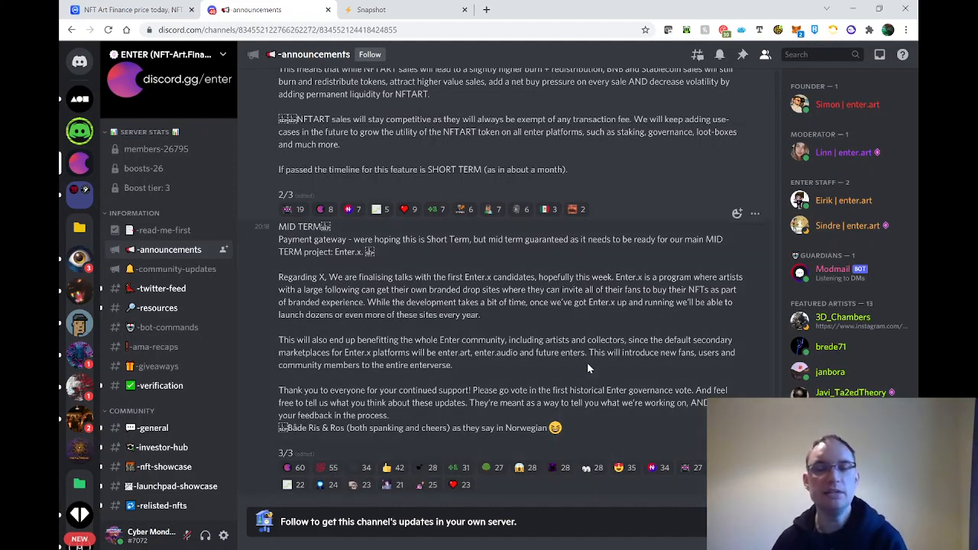
pyautogui.moveTo(309, 379)
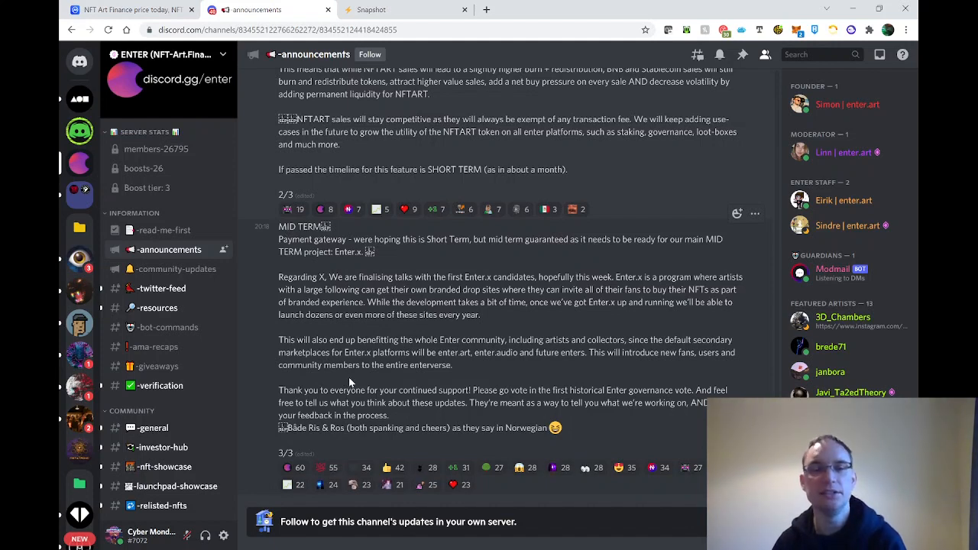
pyautogui.moveTo(551, 371)
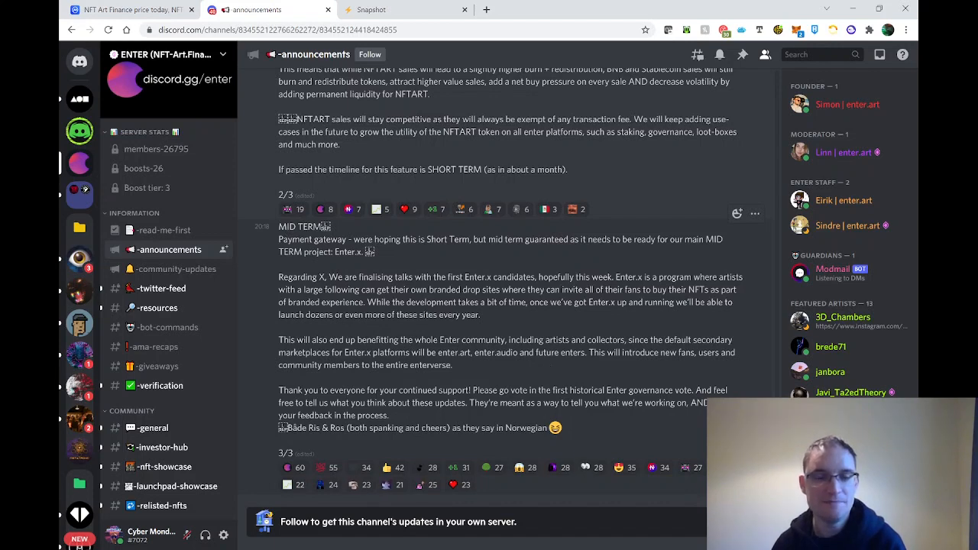
pyautogui.click(293, 468)
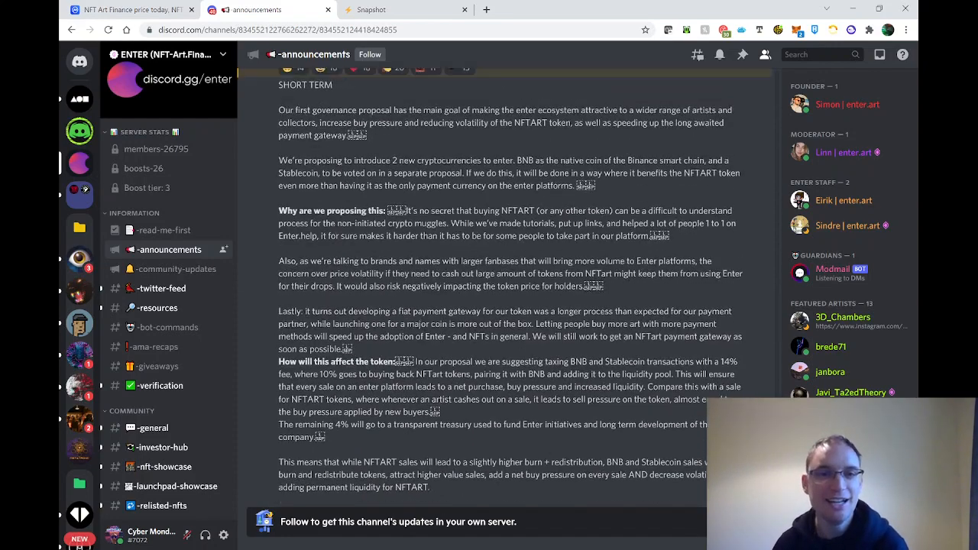
pyautogui.scroll(3)
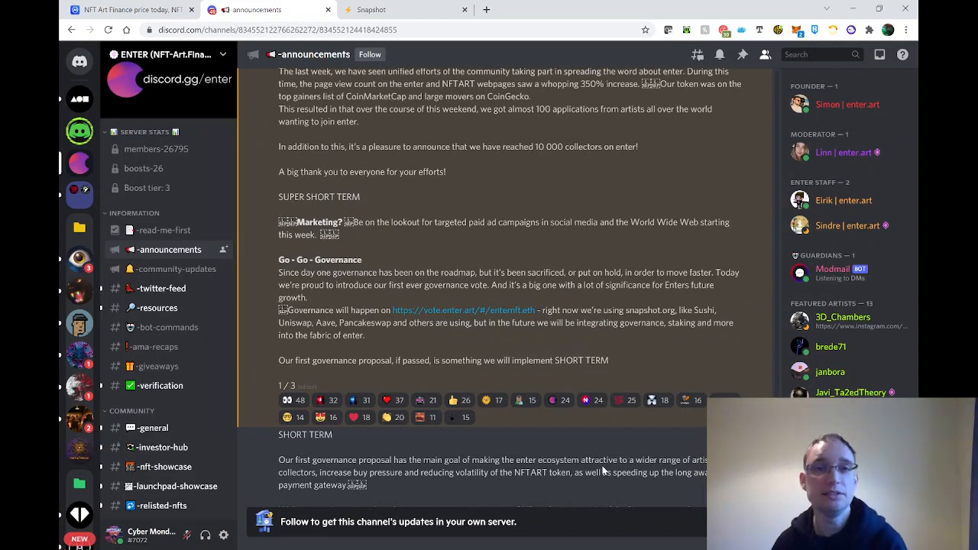
pyautogui.scroll(-3)
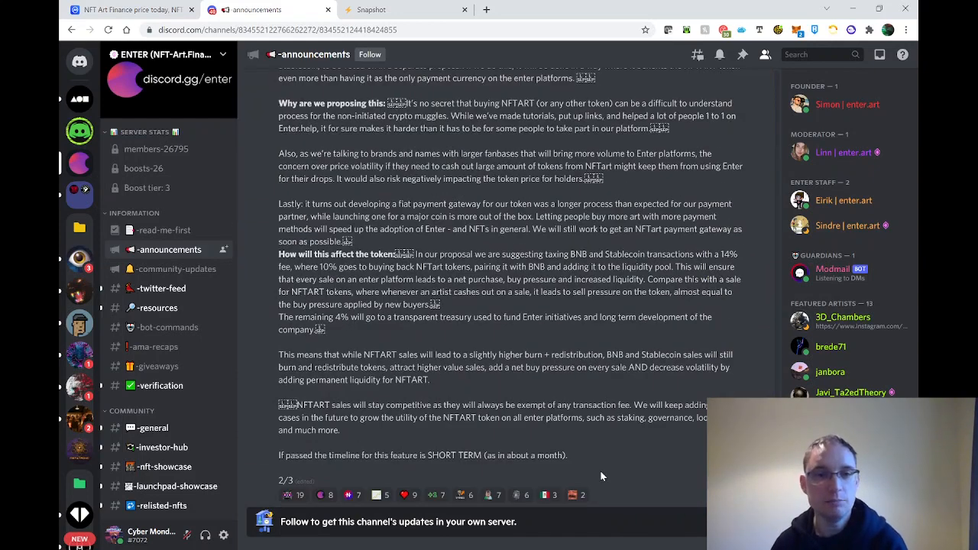
pyautogui.moveTo(599, 470)
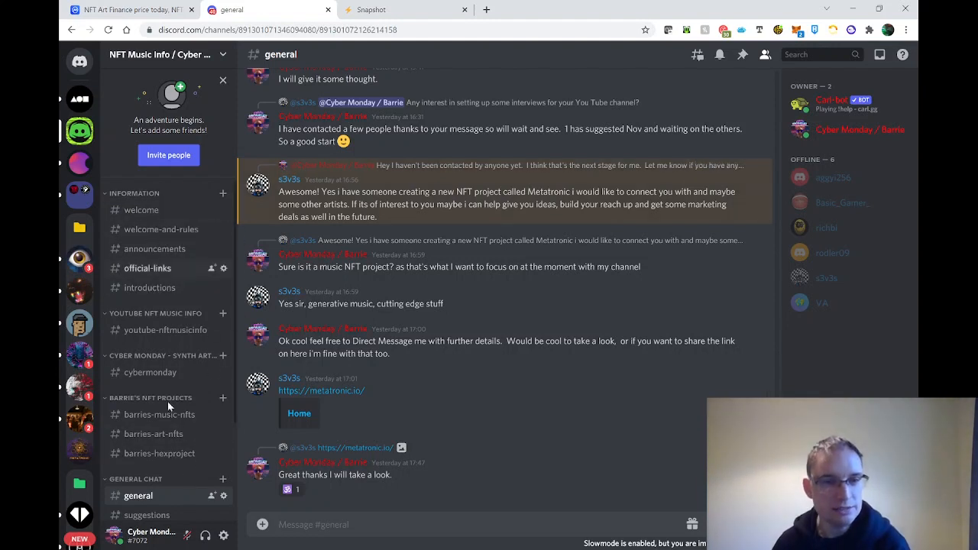
pyautogui.moveTo(201, 489)
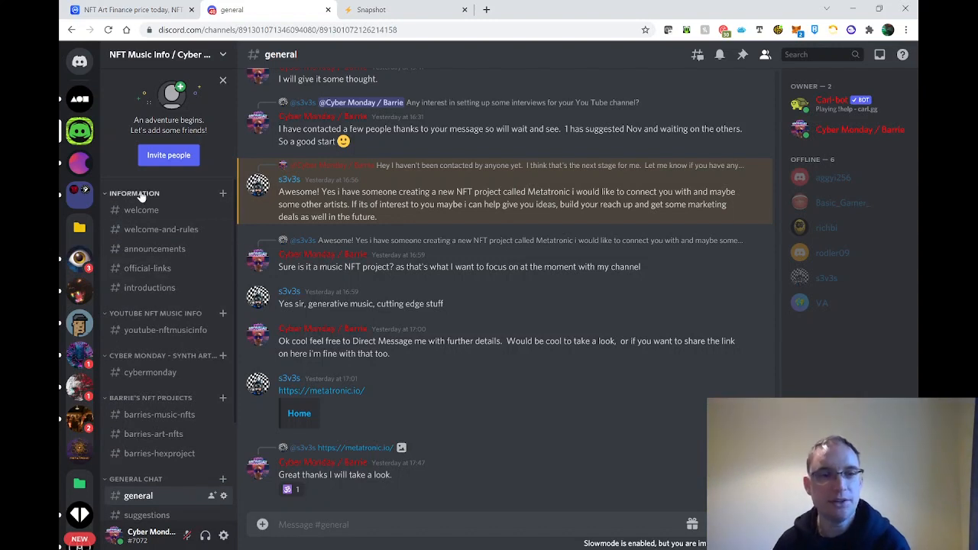
pyautogui.moveTo(150, 287)
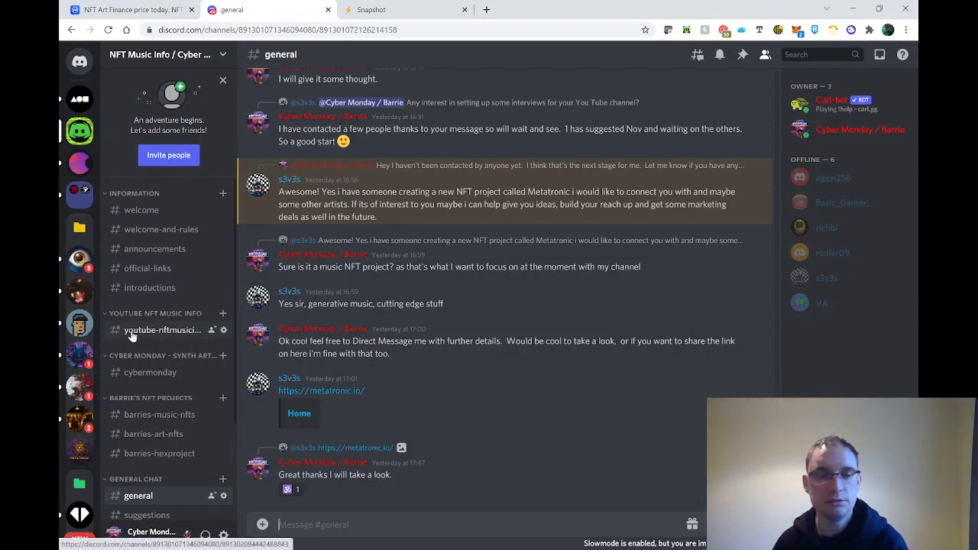
# - Browse down the server's channels to cybermonday and read the album posts
pyautogui.click(162, 330)
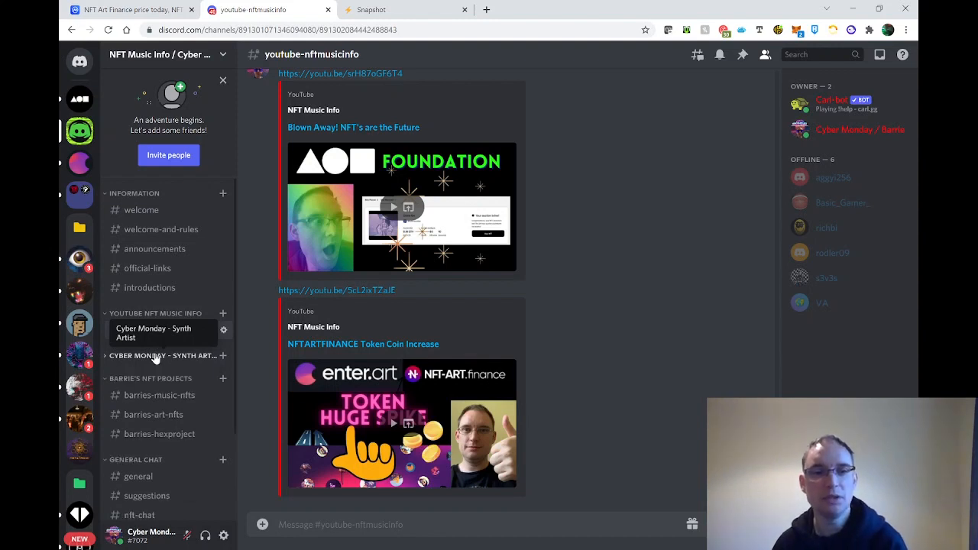
pyautogui.click(160, 355)
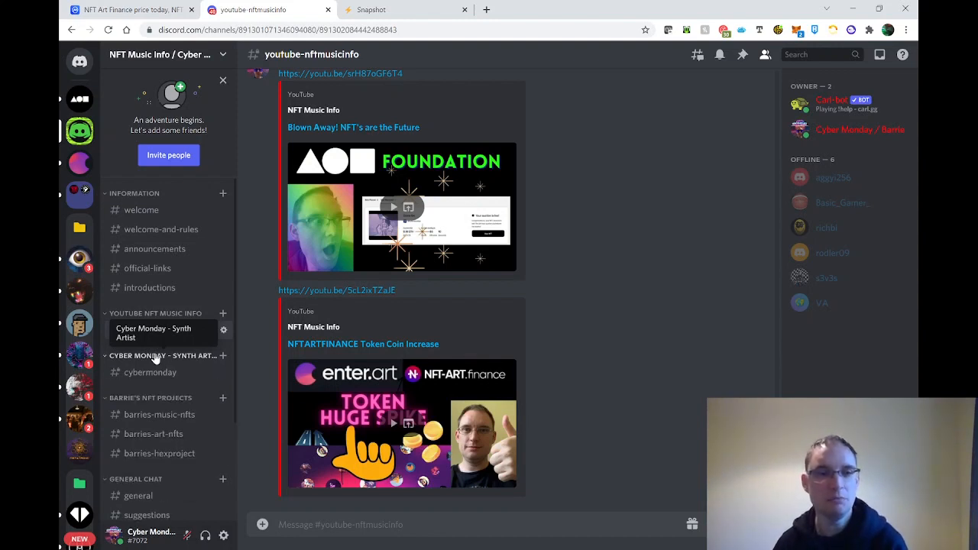
pyautogui.click(150, 373)
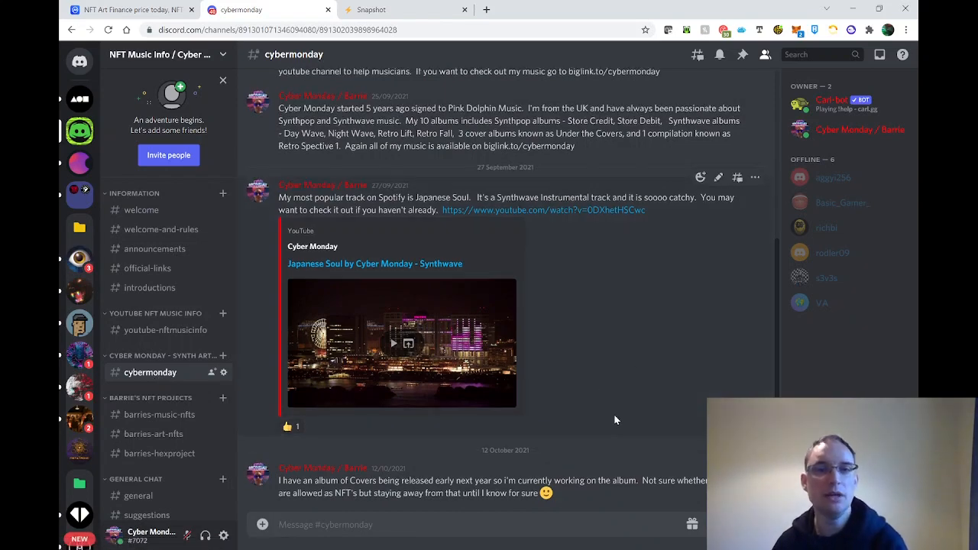
pyautogui.scroll(-3)
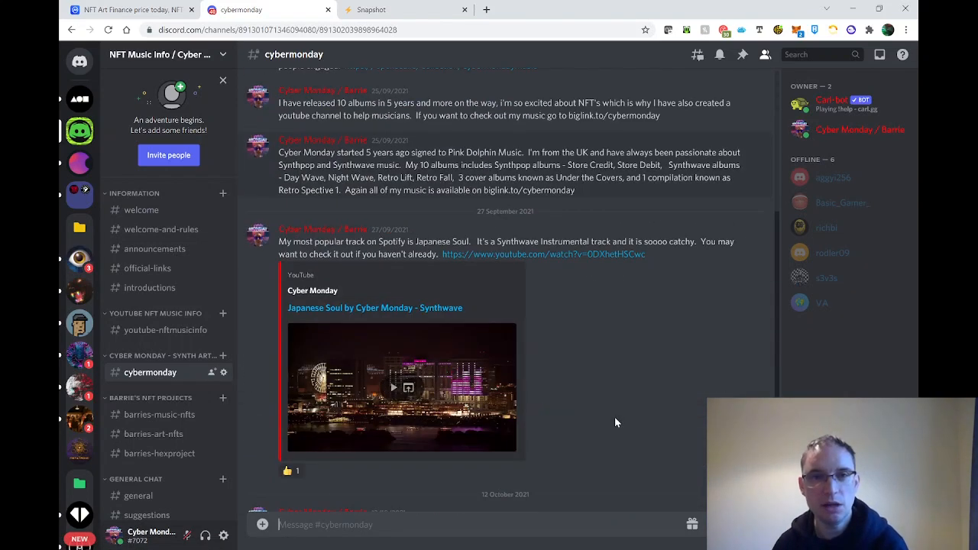
# - Read through #barries-music-nfts messages, then switch to #barries-art-nfts
pyautogui.click(159, 414)
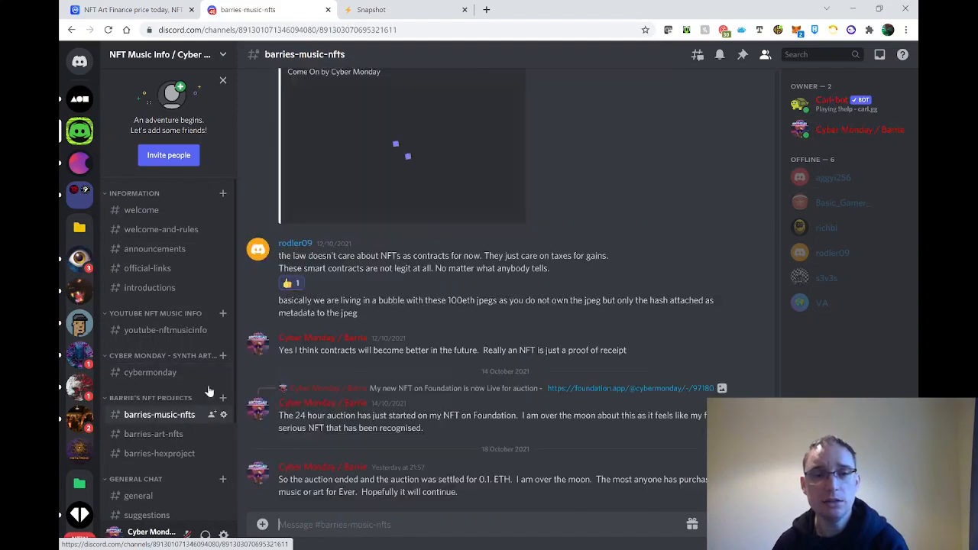
pyautogui.scroll(-3)
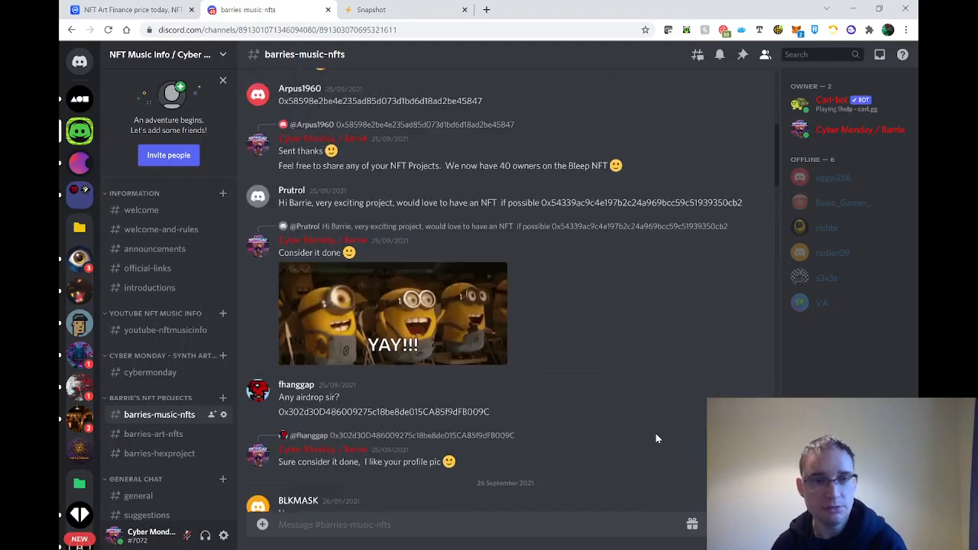
pyautogui.scroll(-3)
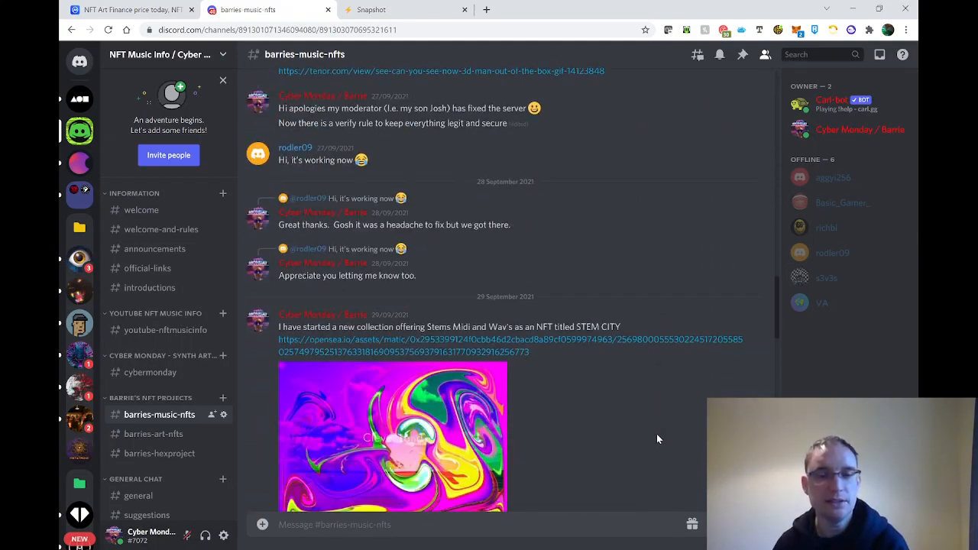
pyautogui.scroll(-3)
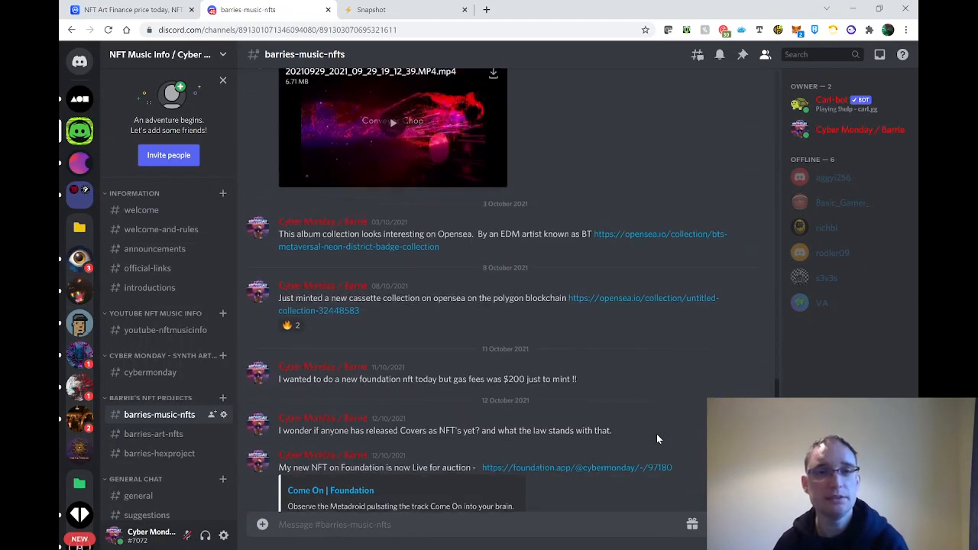
pyautogui.scroll(-3)
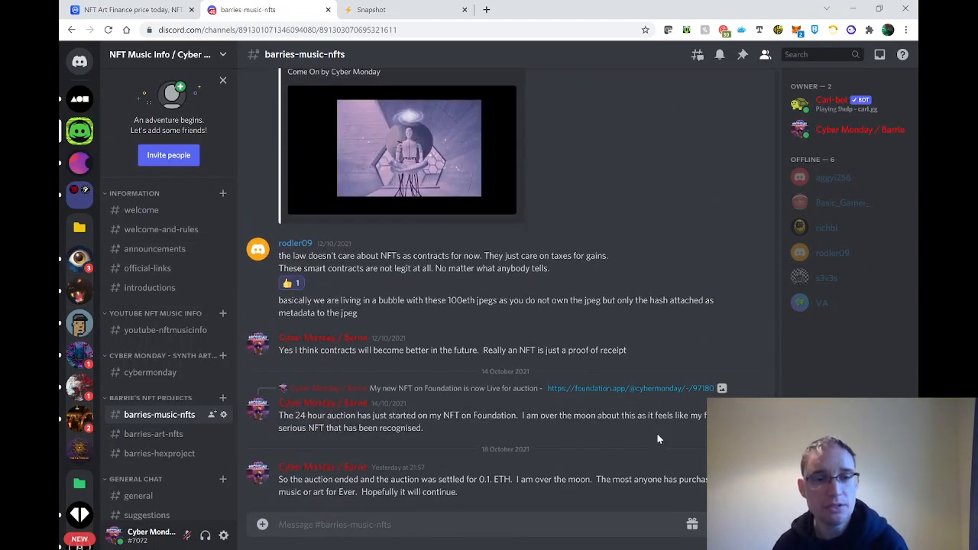
pyautogui.moveTo(153, 434)
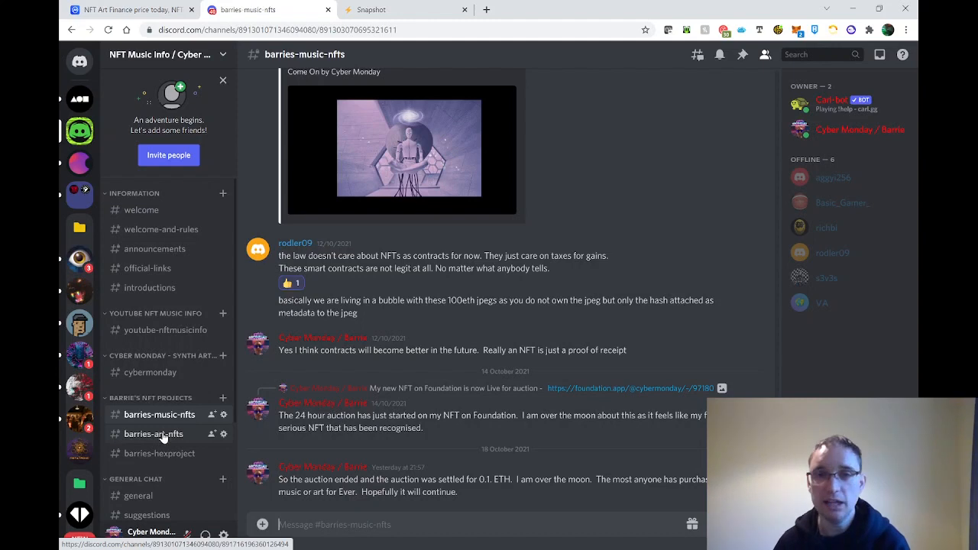
pyautogui.click(153, 434)
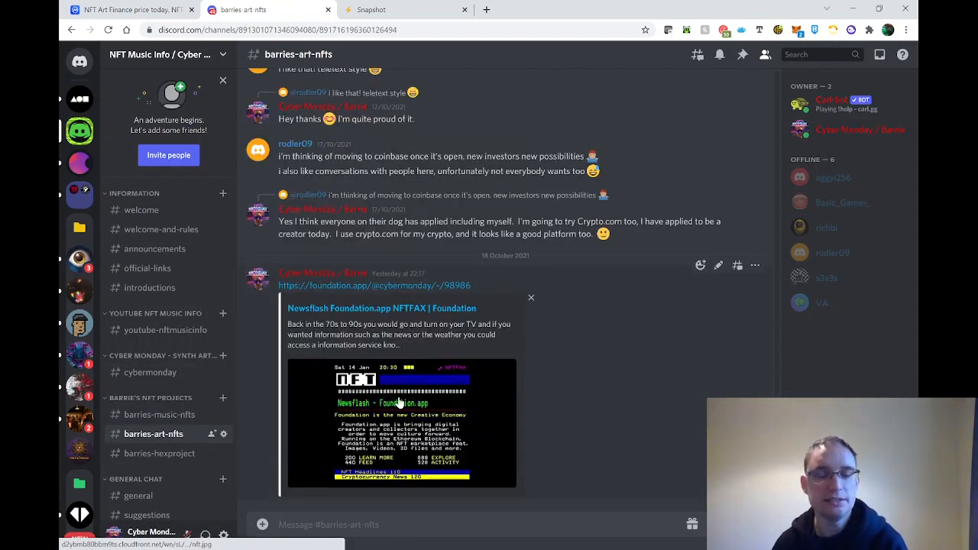
pyautogui.moveTo(418, 436)
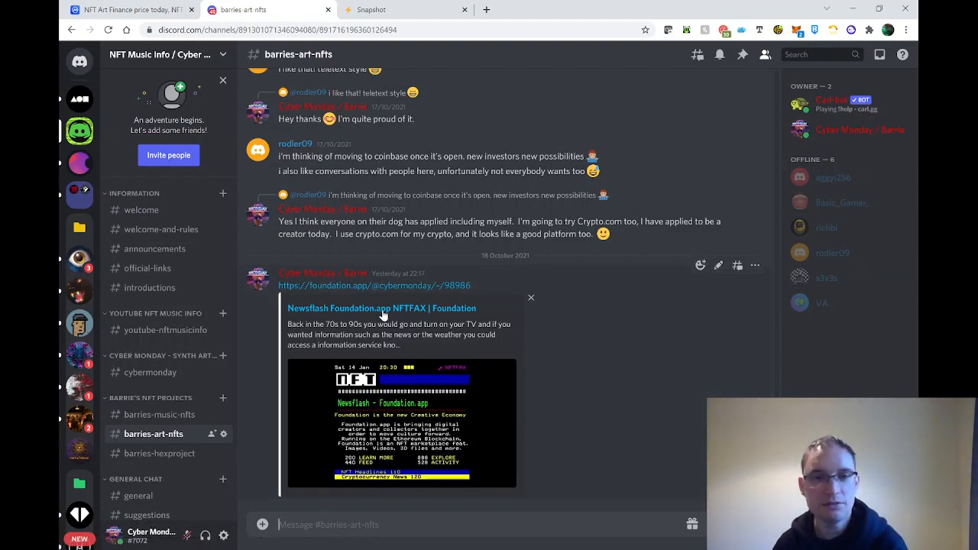
# - View the Newsflash NFTFAX Foundation listing, then open #barries-hexproject and its OpenSea link
pyautogui.click(382, 309)
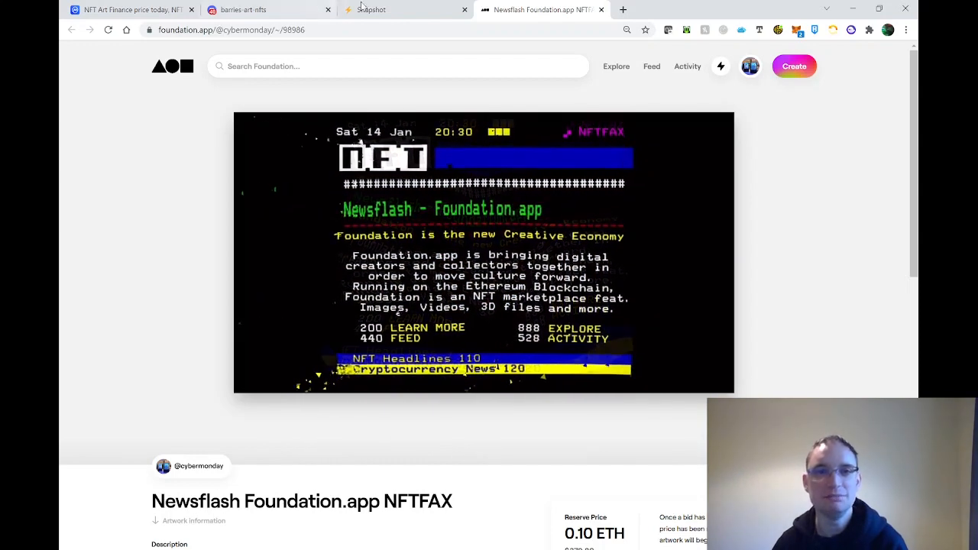
pyautogui.click(263, 9)
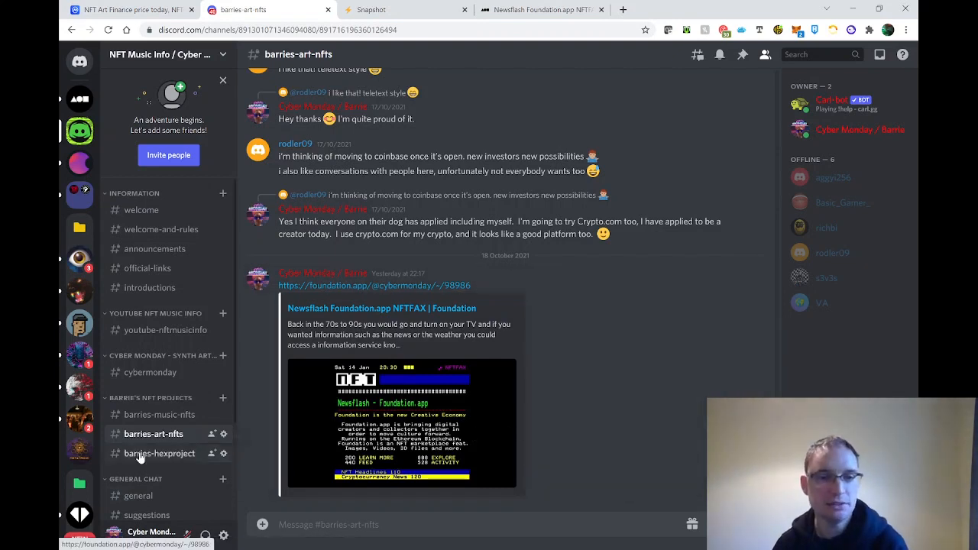
pyautogui.click(159, 452)
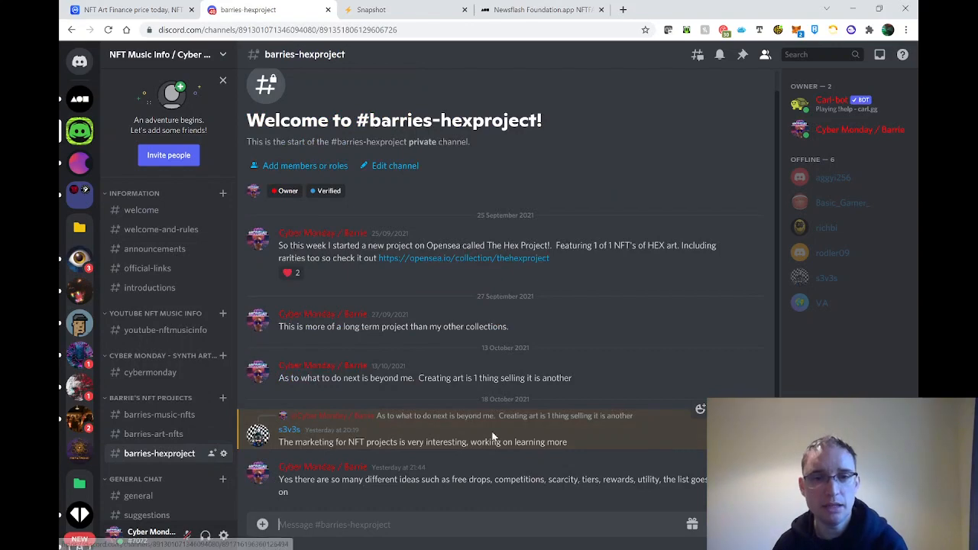
pyautogui.moveTo(489, 256)
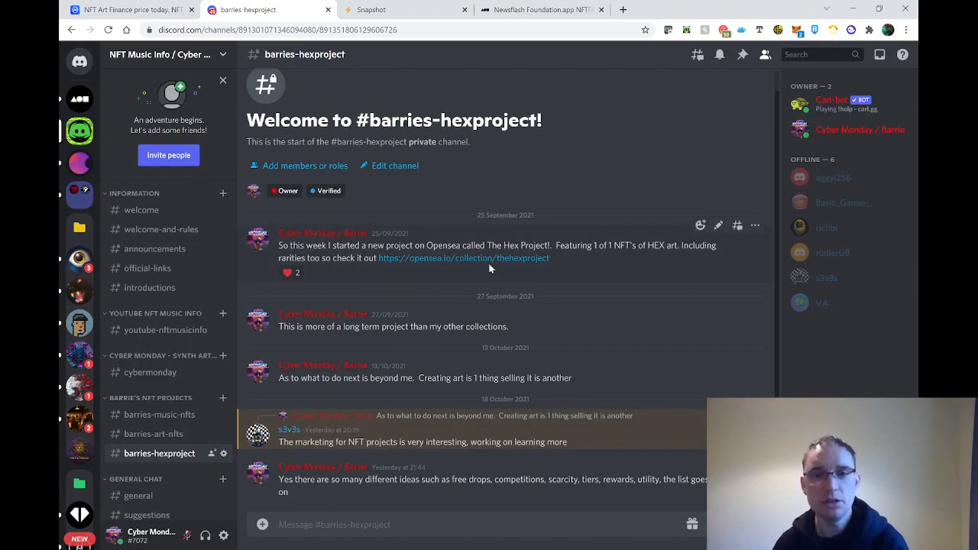
pyautogui.click(465, 257)
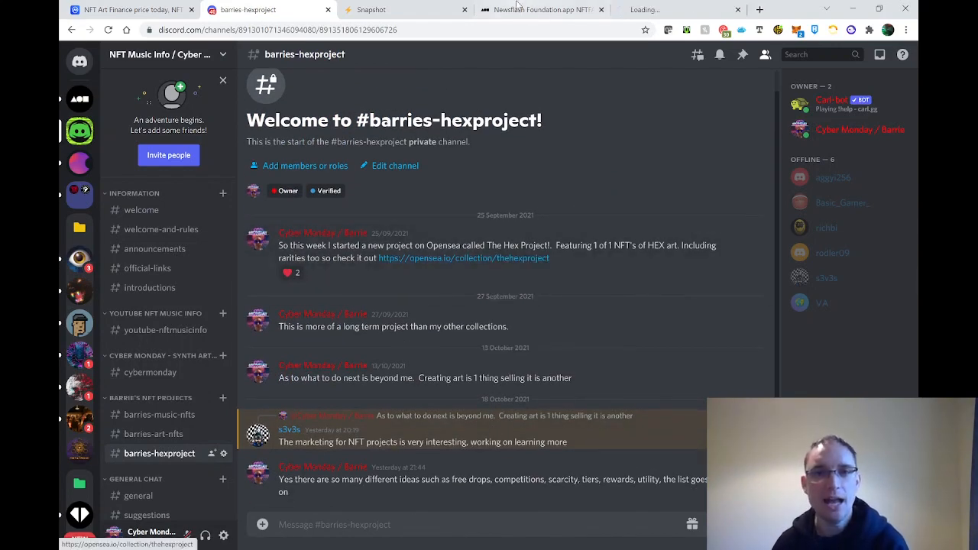
# - Browse the OpenSea HEX Project collection grid, then return to Discord
pyautogui.click(464, 257)
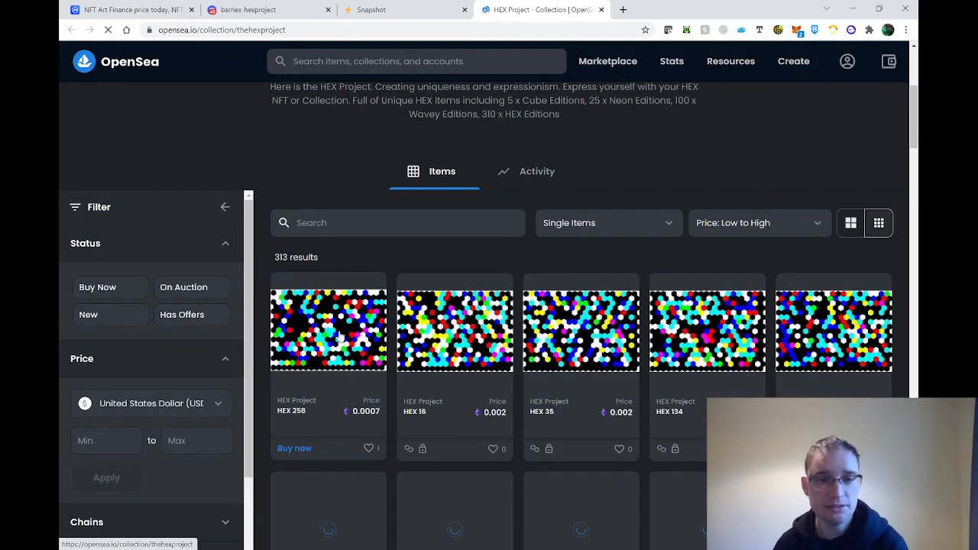
pyautogui.scroll(-3)
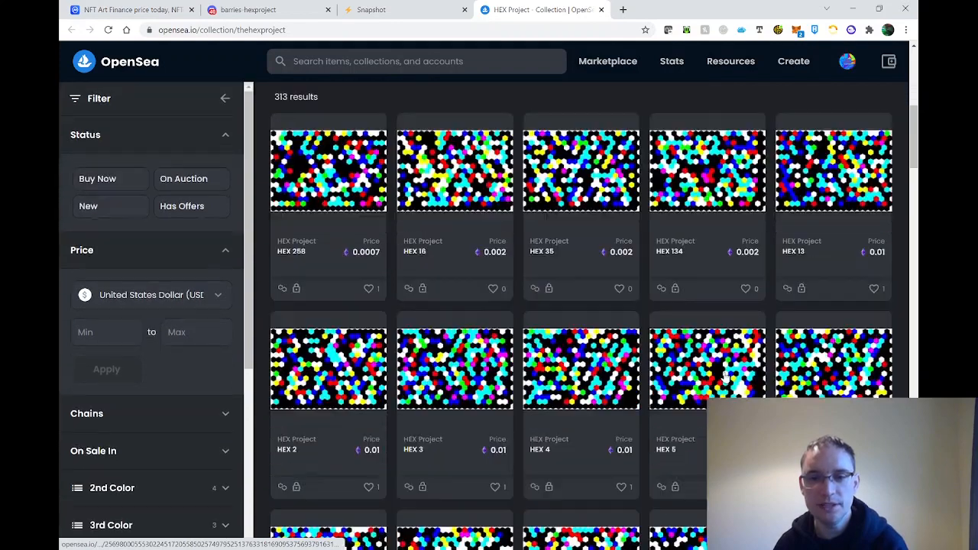
pyautogui.click(263, 9)
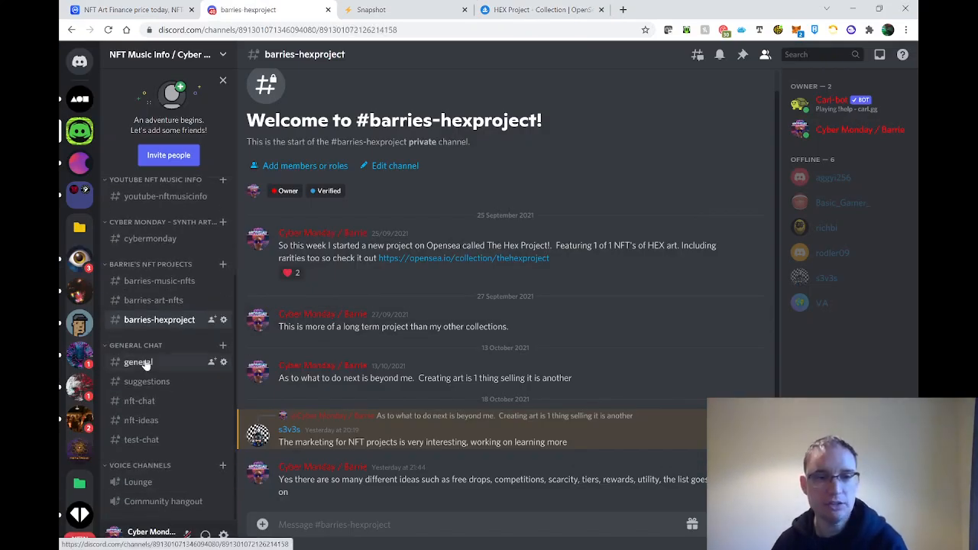
# - Visit #general, #nft-chat and #nft-ideas, then scroll the #youtube-nftmusicinfo video posts
pyautogui.click(137, 361)
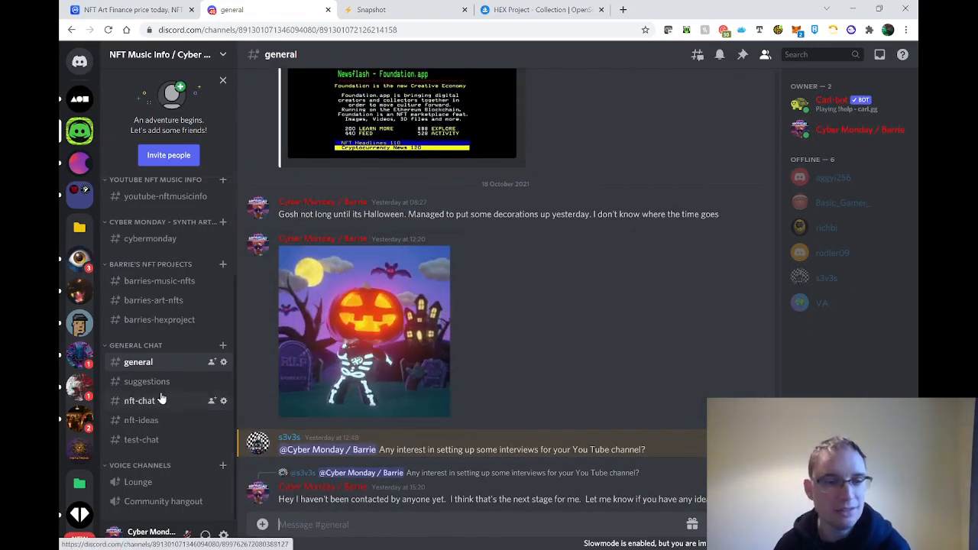
pyautogui.click(139, 400)
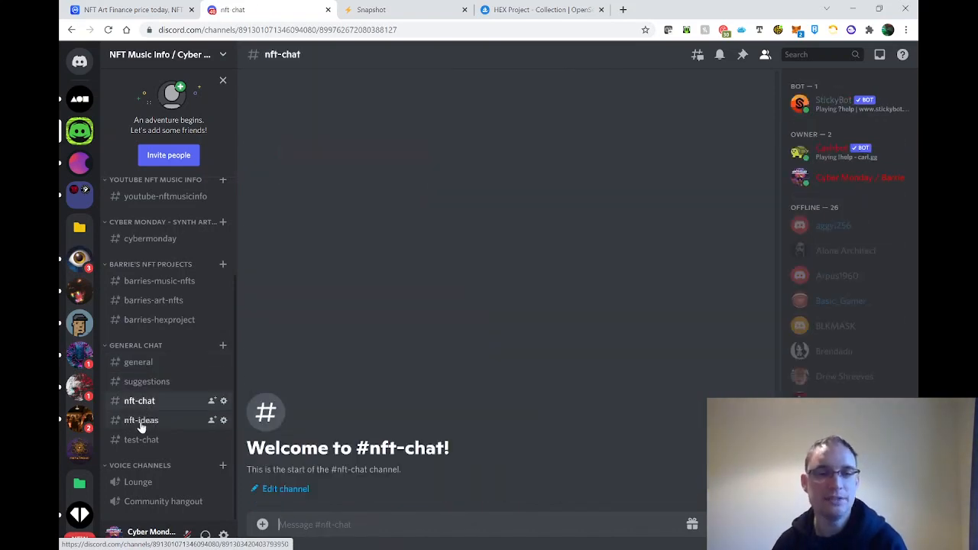
pyautogui.click(141, 419)
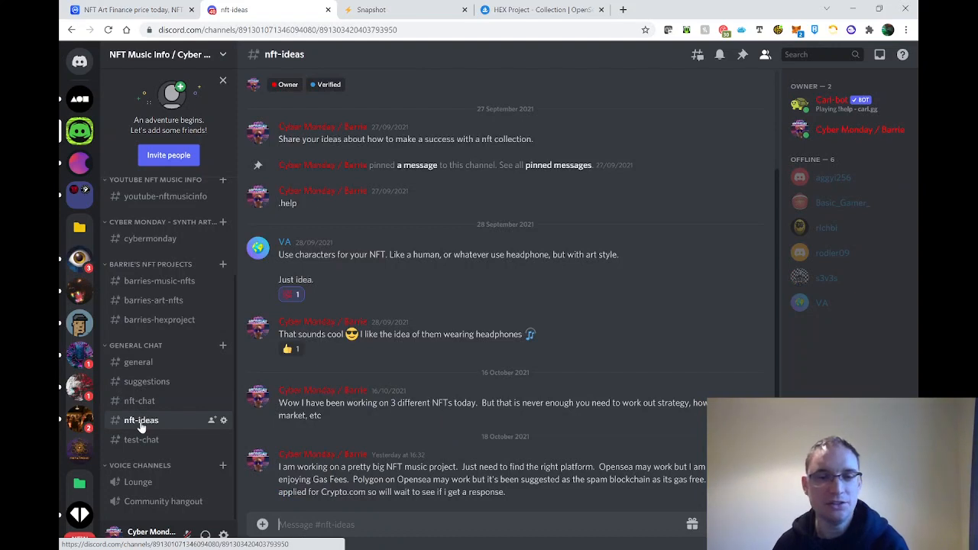
pyautogui.click(165, 196)
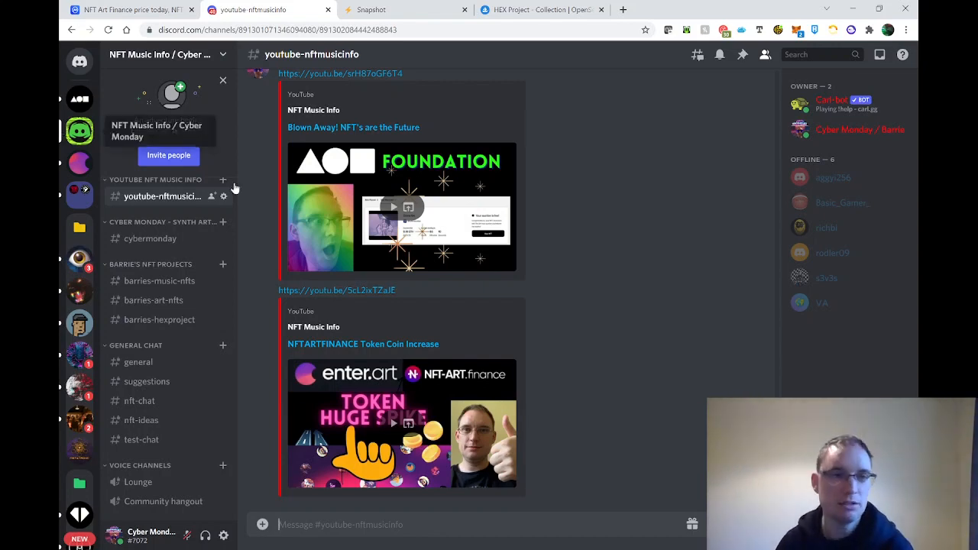
pyautogui.scroll(-3)
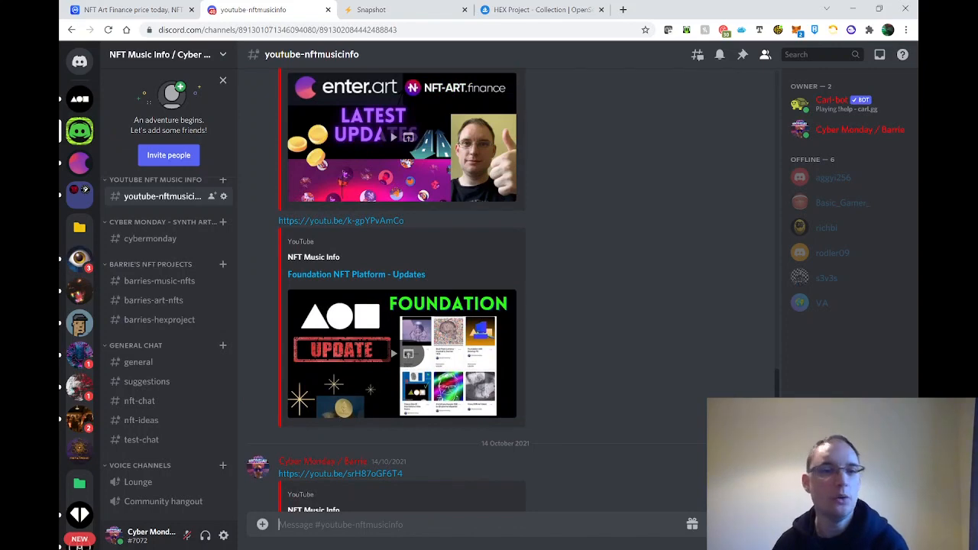
pyautogui.scroll(-3)
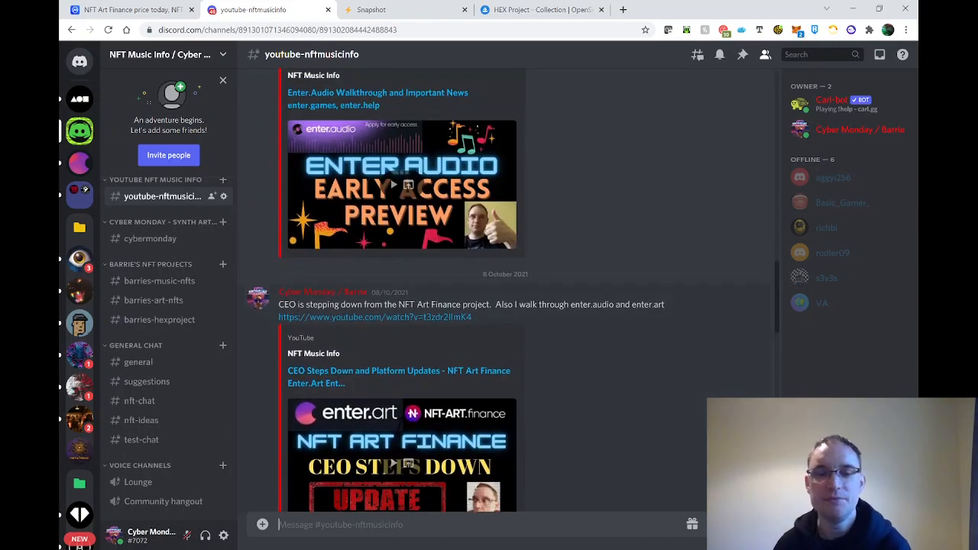